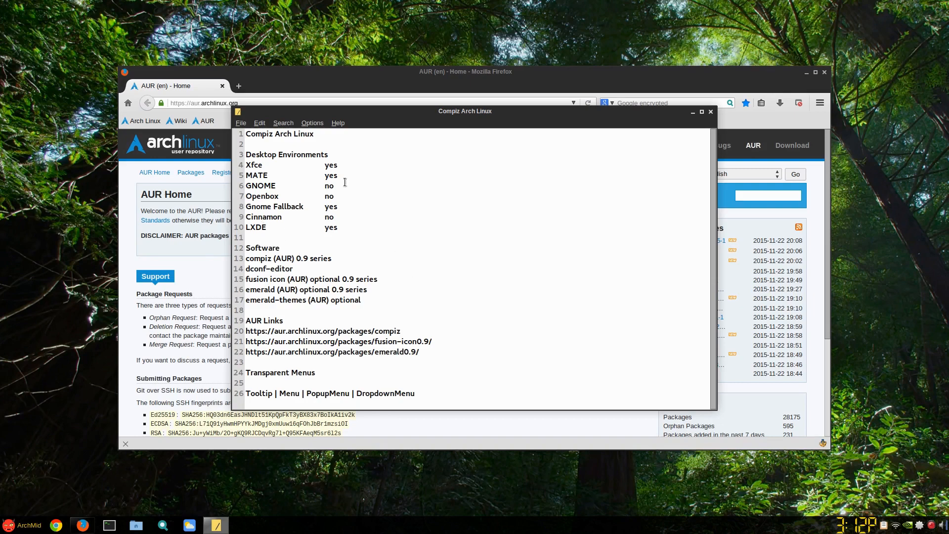
mouse_move(361, 167)
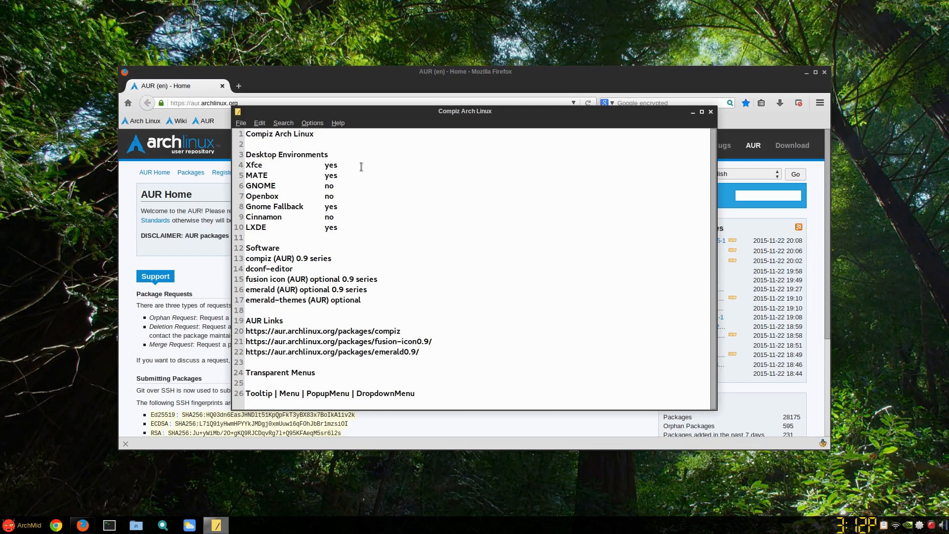
mouse_move(255, 170)
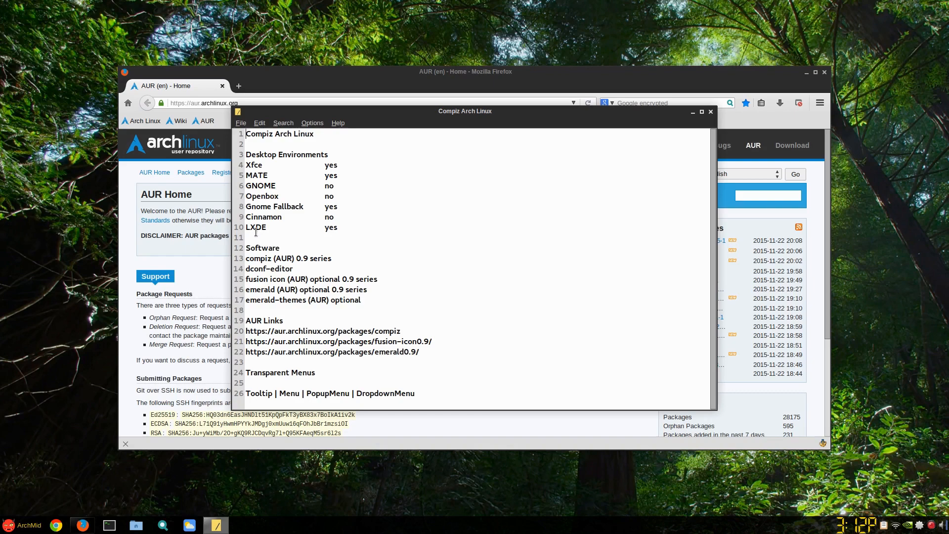
mouse_move(273, 217)
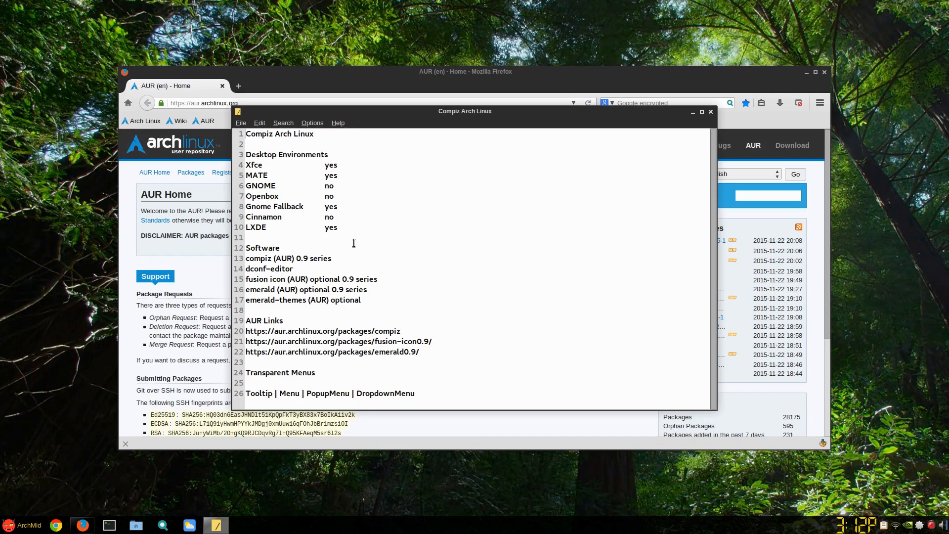
mouse_move(360, 241)
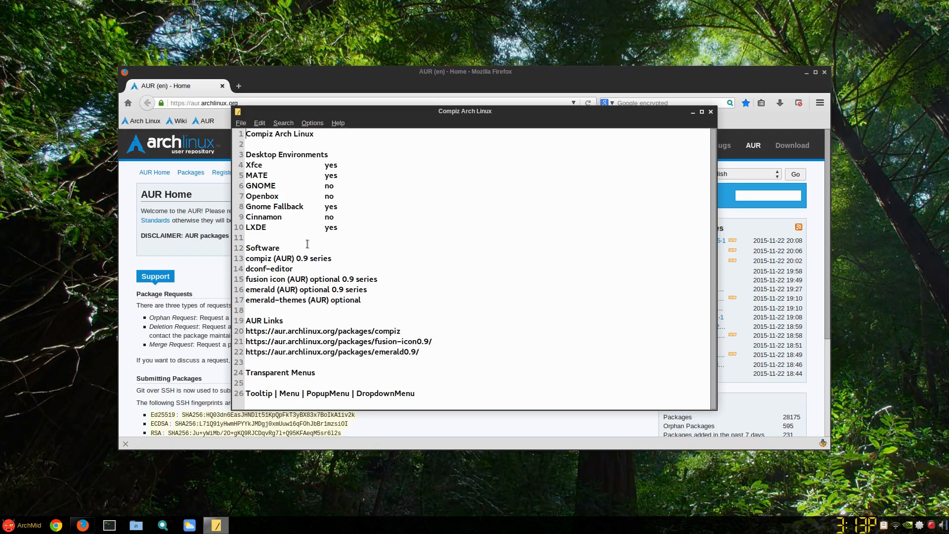
mouse_move(361, 265)
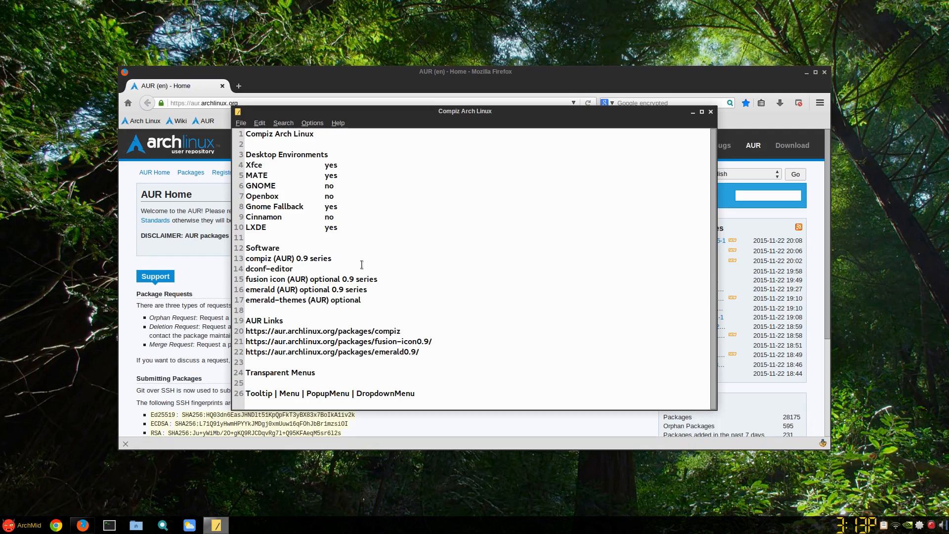
mouse_move(359, 258)
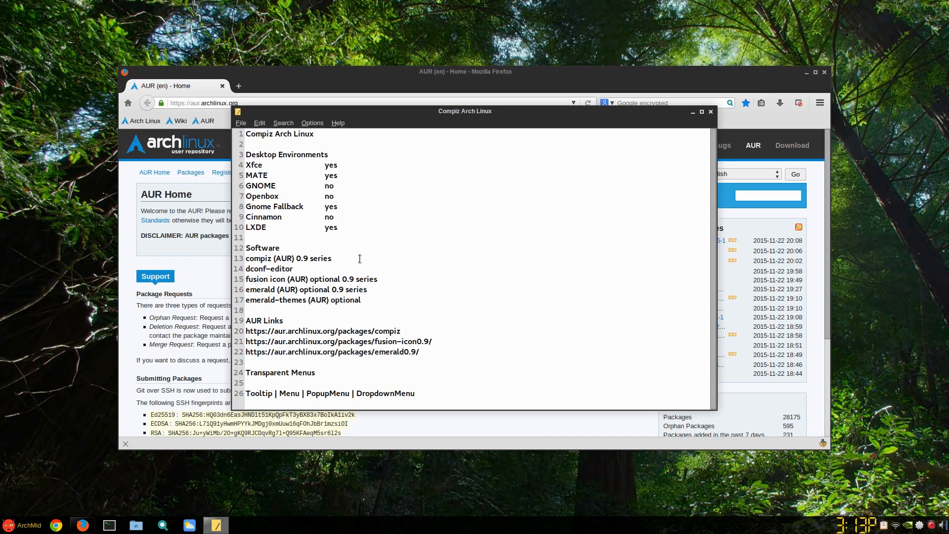
- Select the compiz AUR package URL on line 20 of the Compiz notes
left_click(332, 258)
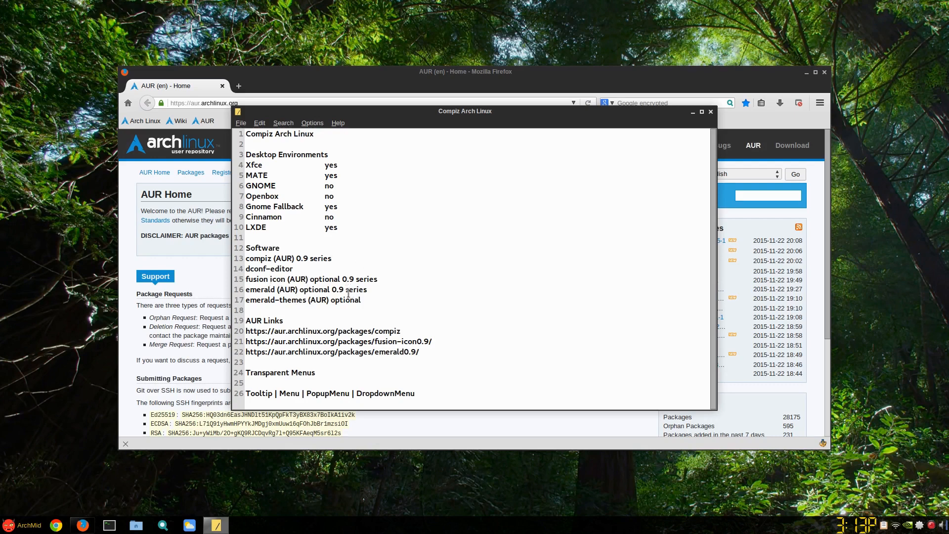
left_click(330, 258)
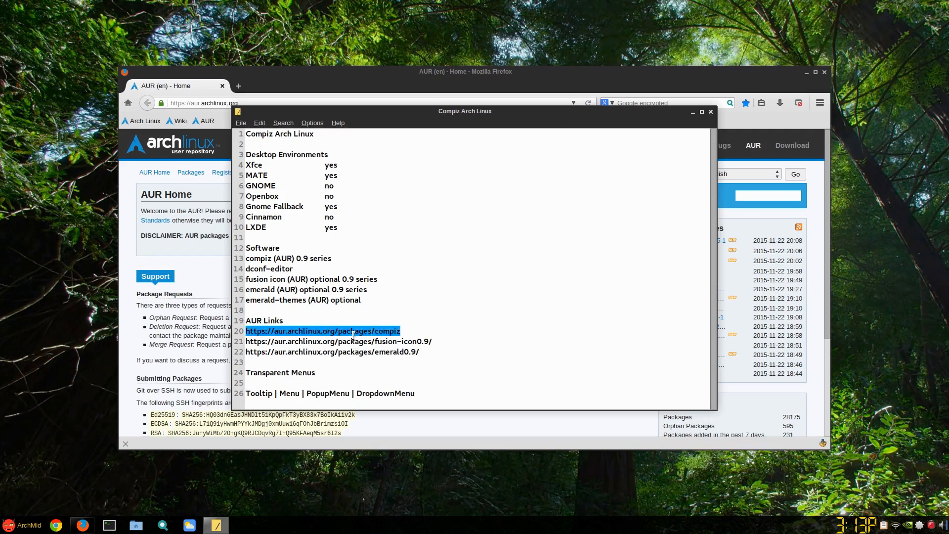
left_click(710, 112)
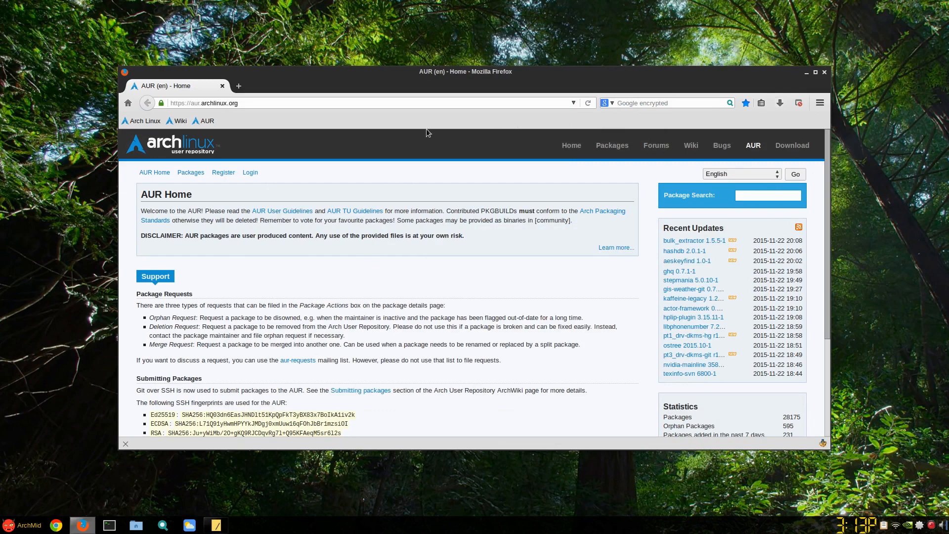
left_click(391, 104)
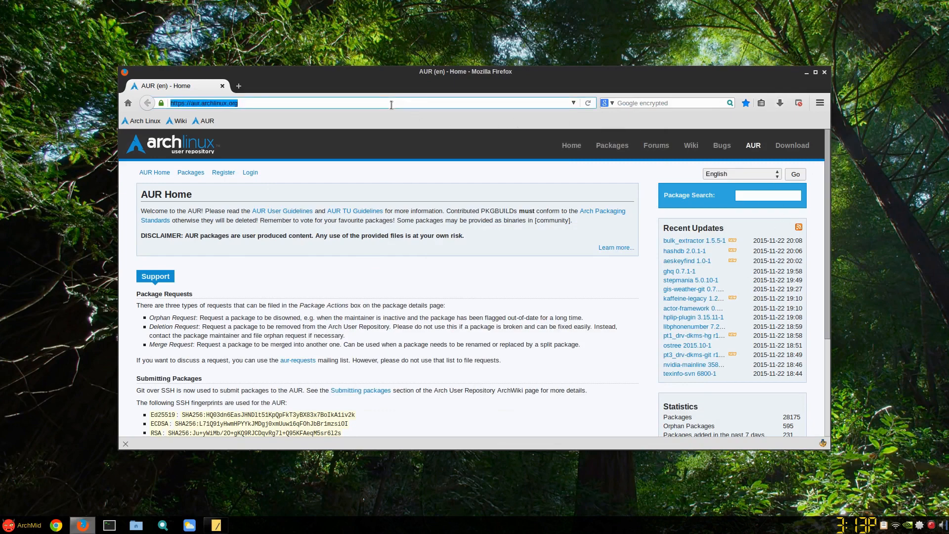
type("https://aur.archlinux.org/packages/compiz")
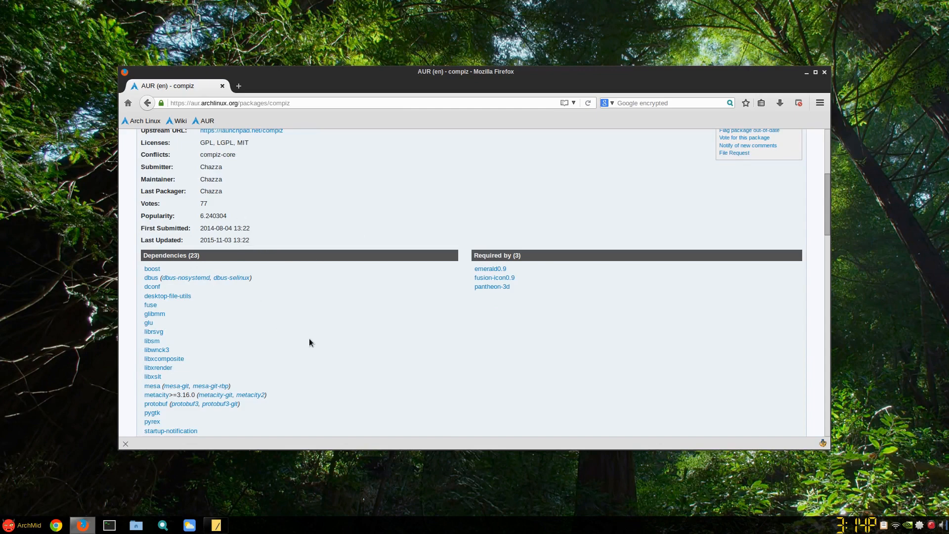
scroll("down", 3)
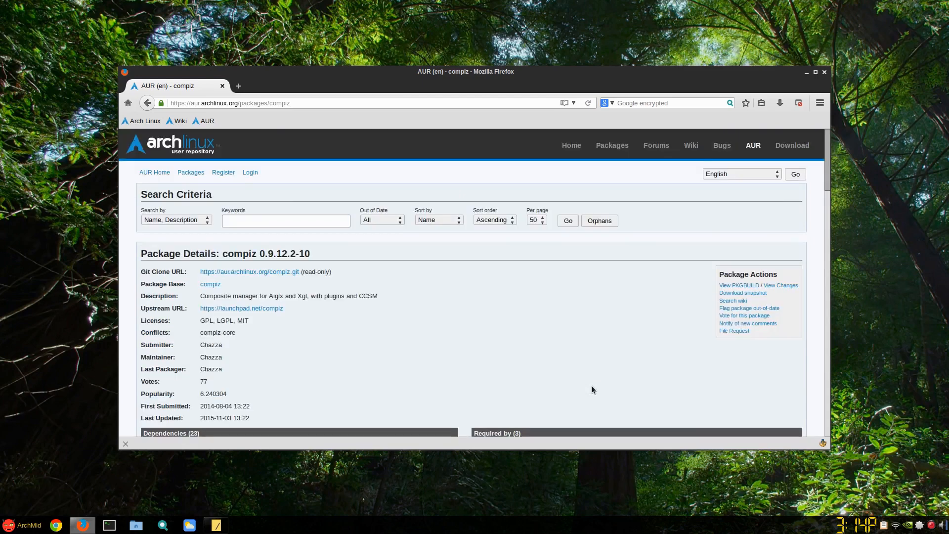
mouse_move(622, 341)
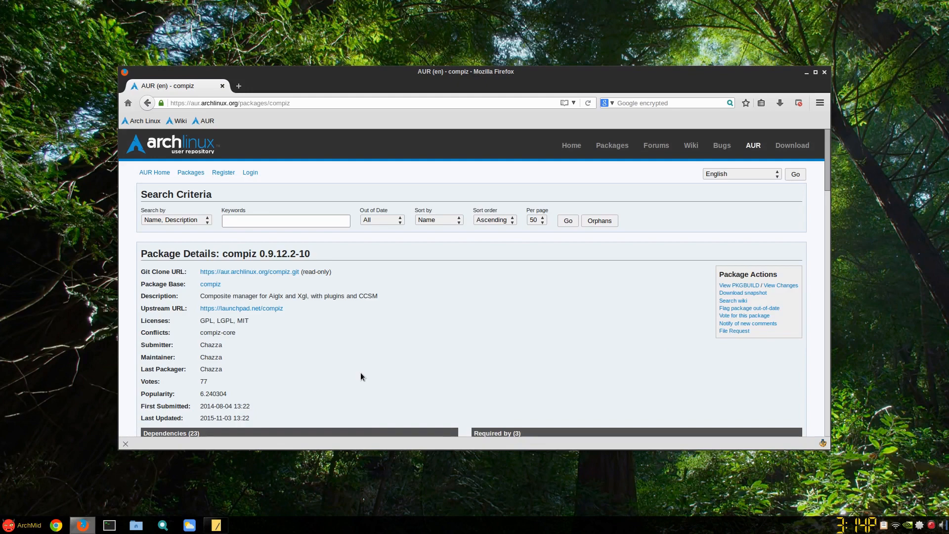
mouse_move(520, 349)
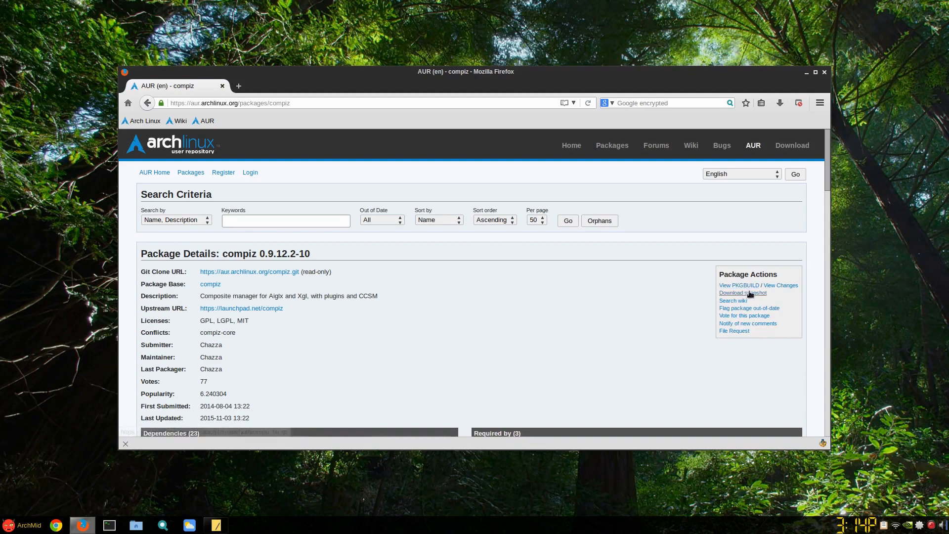
- Download the compiz snapshot via dTa OneClick, then close the DownThemAll window
left_click(742, 292)
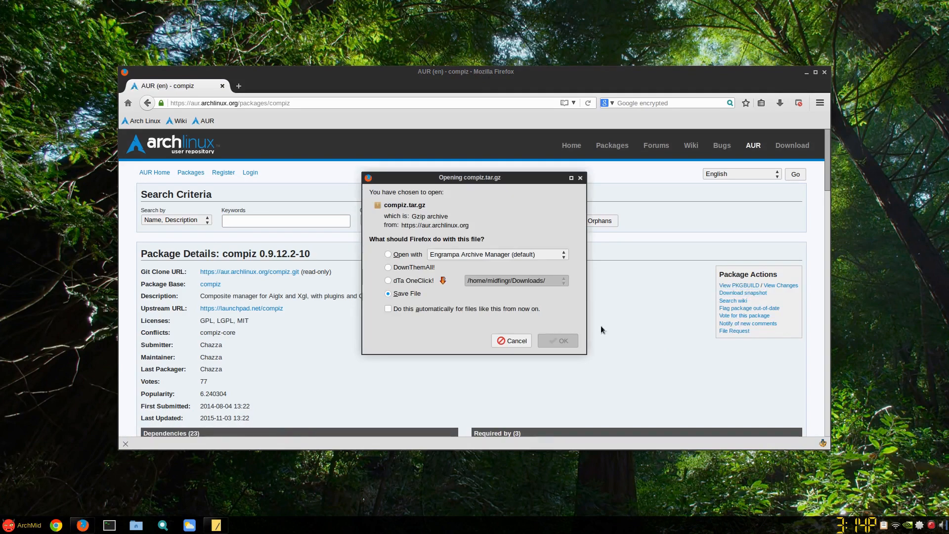
left_click(388, 281)
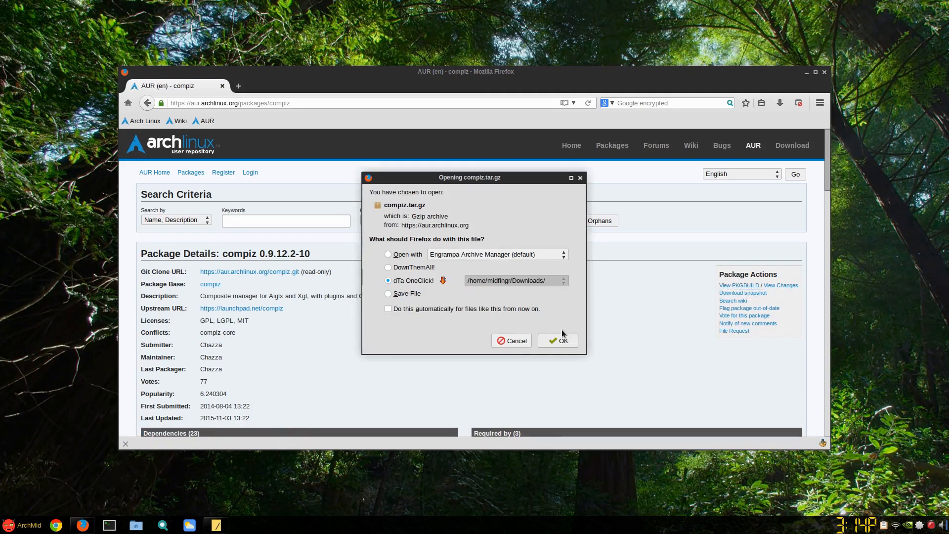
left_click(557, 340)
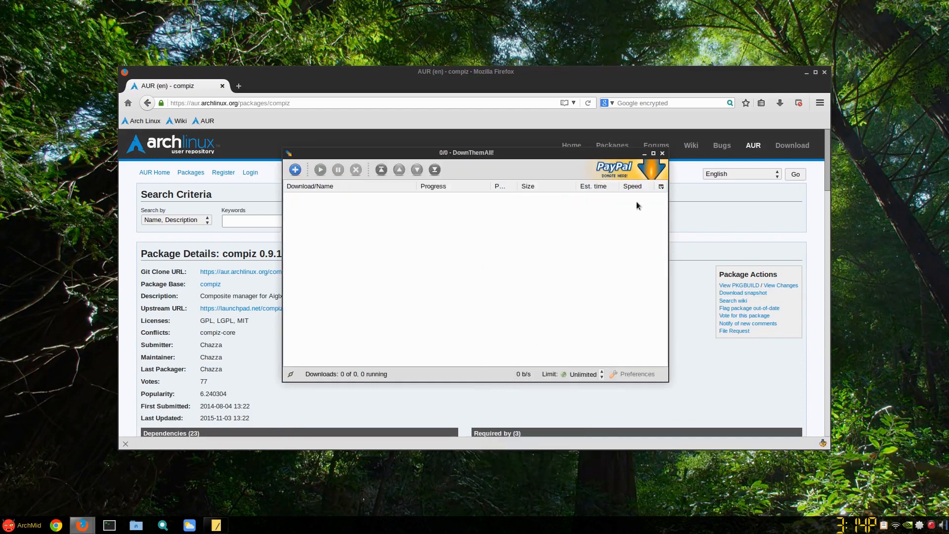
left_click(662, 153)
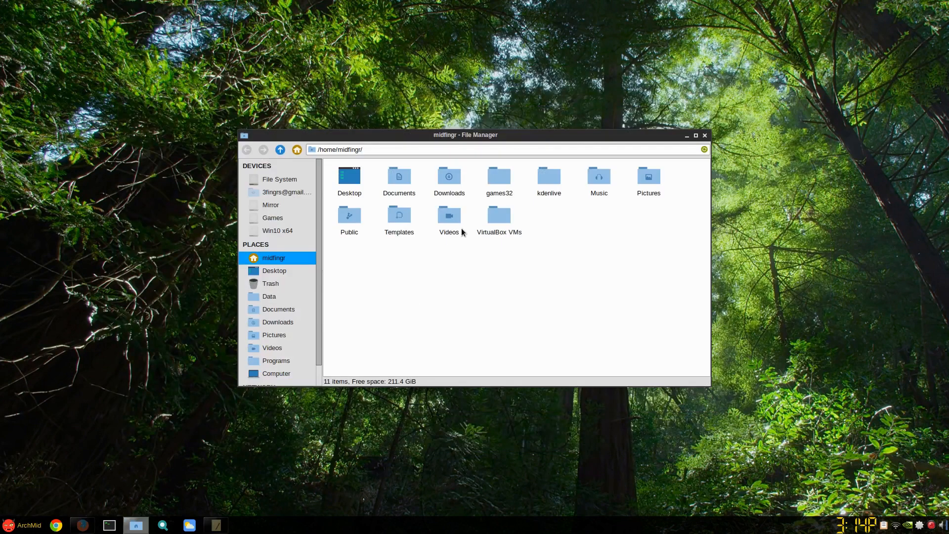
- Open compiz.tar.gz in Downloads and extract its compiz folder there
left_click(449, 179)
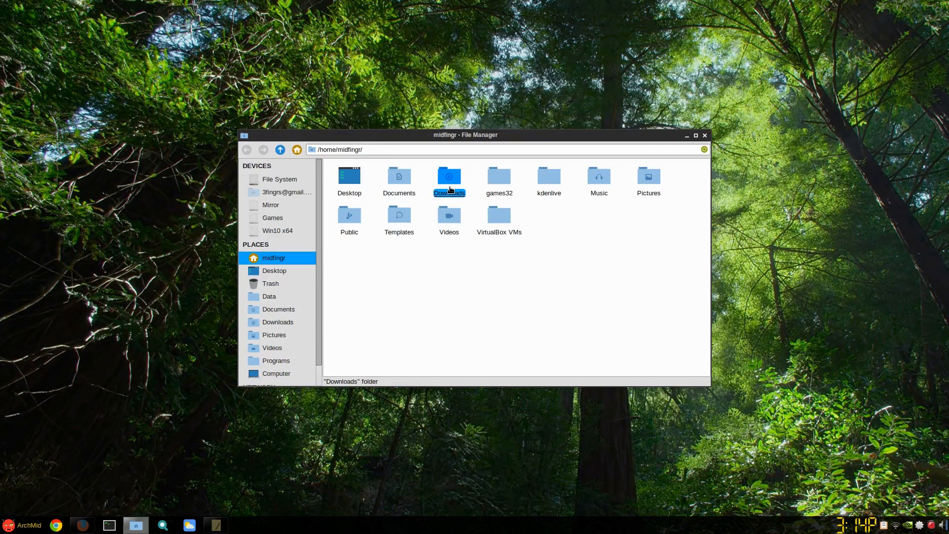
double_click(448, 176)
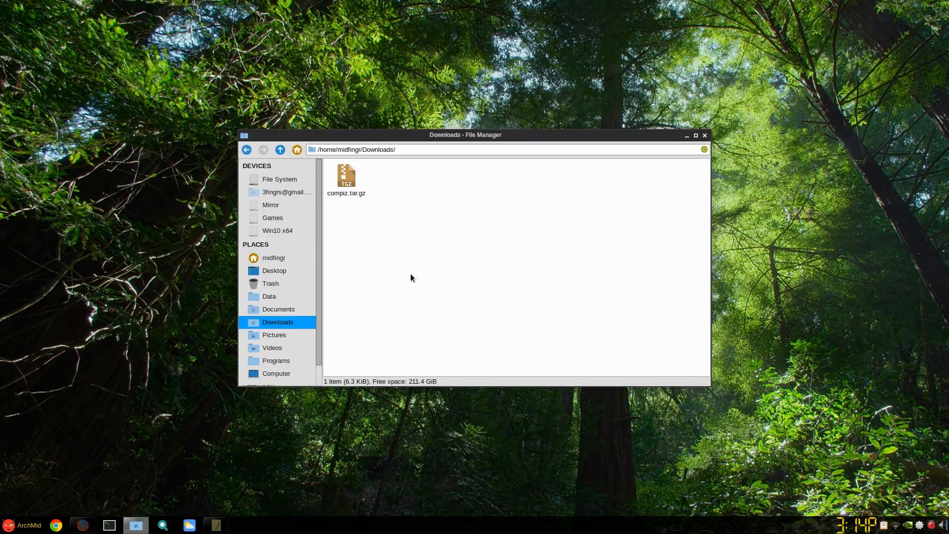
double_click(346, 176)
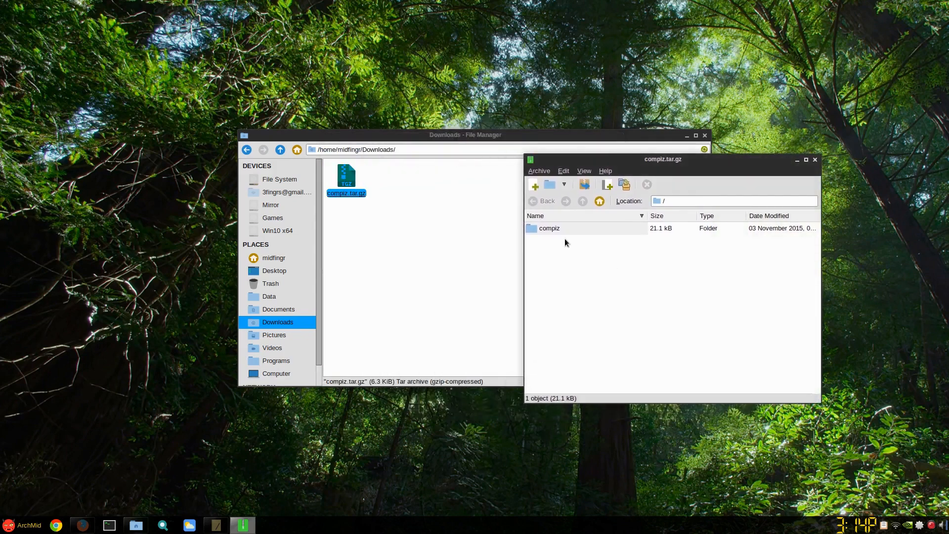
left_click_drag(548, 228, 439, 266)
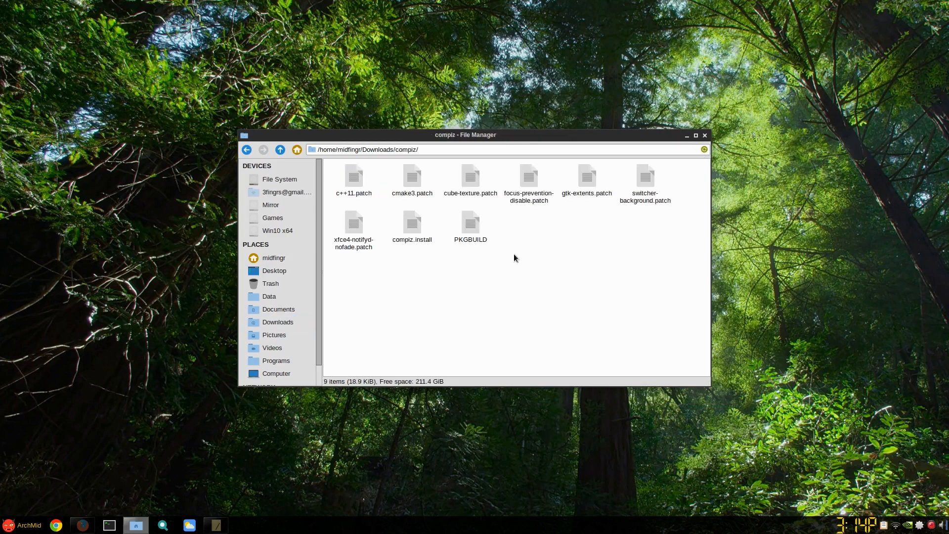
mouse_move(510, 274)
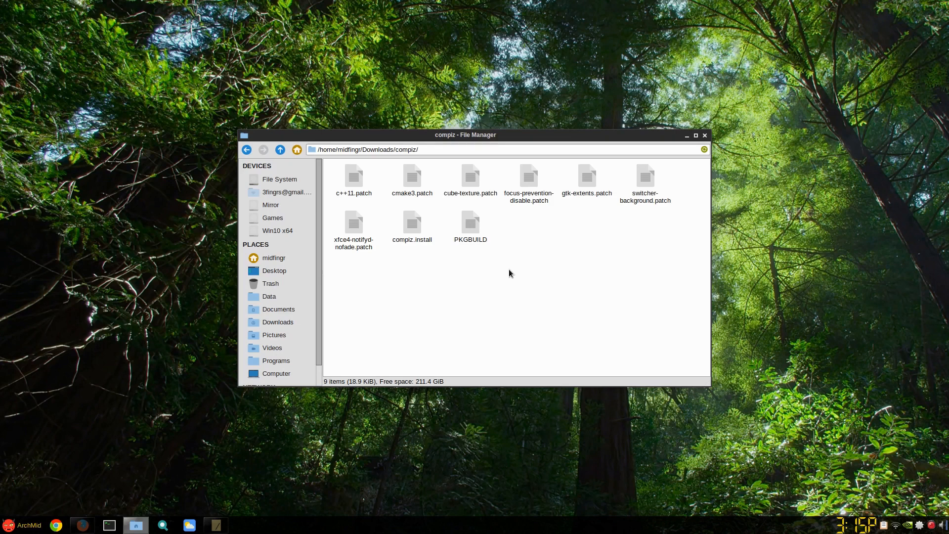
- Run 'sudo leafpad /etc/makepkg.conf' in a new terminal
left_click(109, 524)
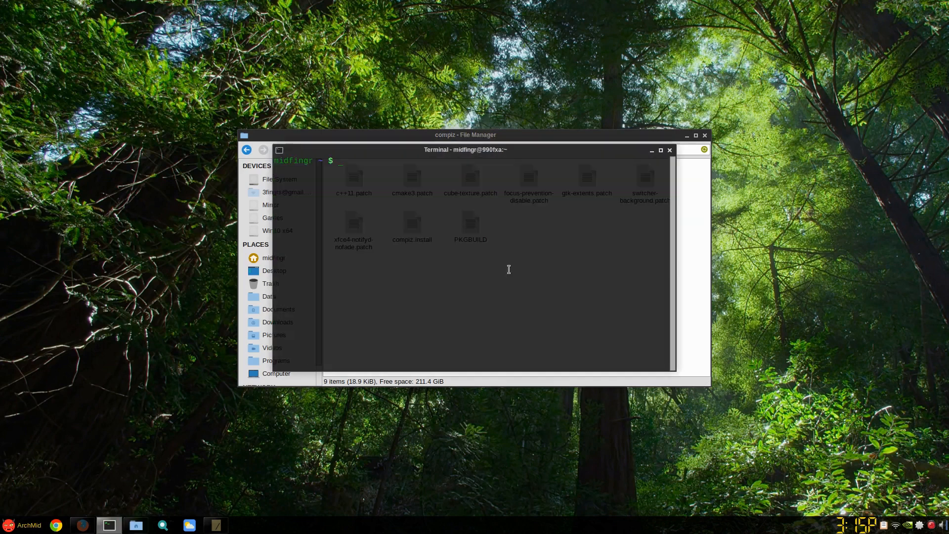
type("sudo lea")
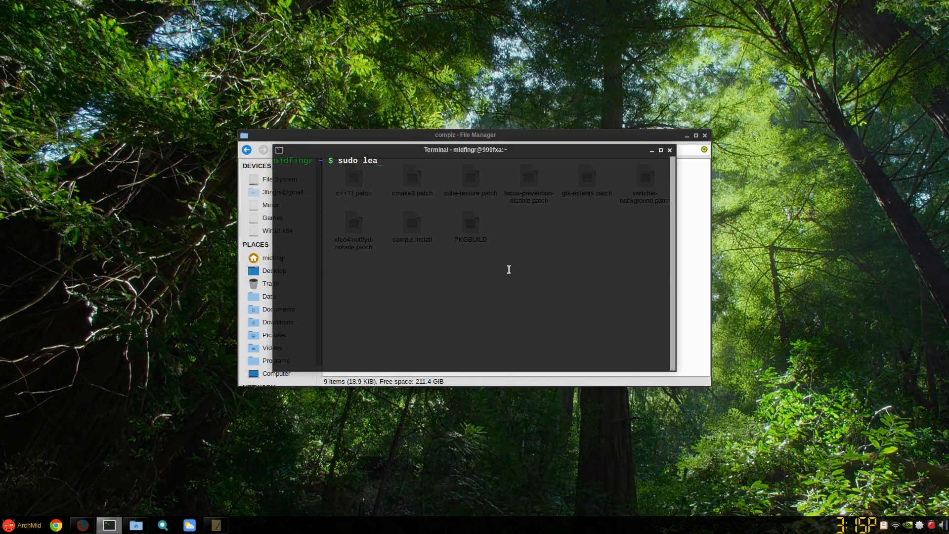
type("fpad /")
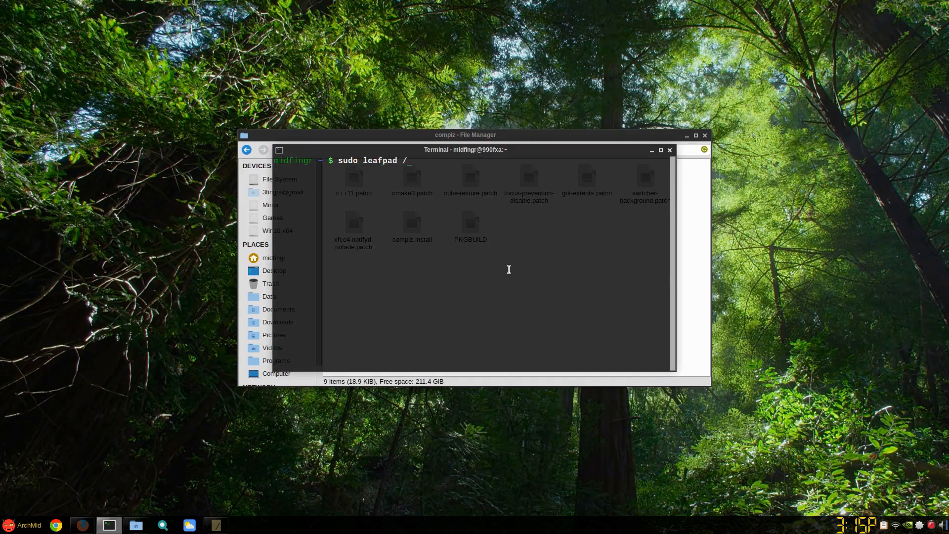
type("etc/mak")
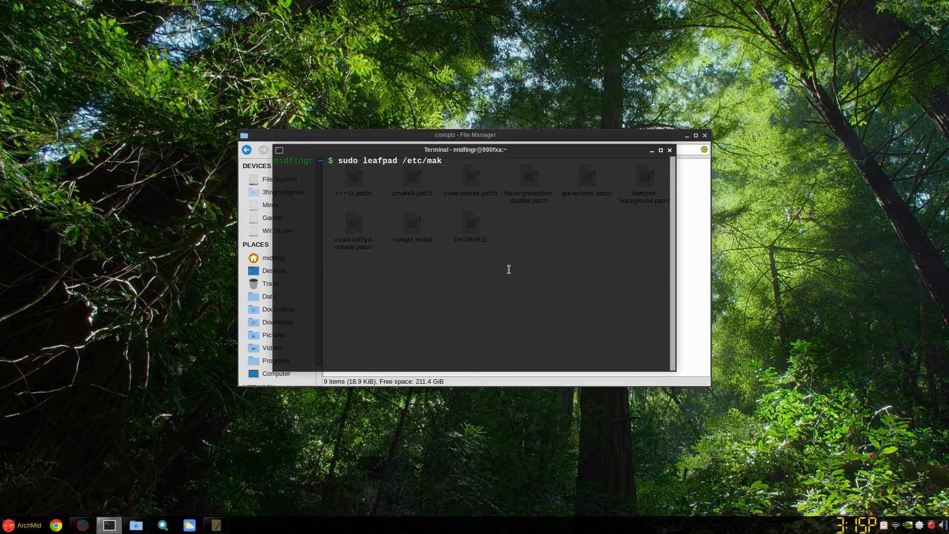
type("epkg.conf")
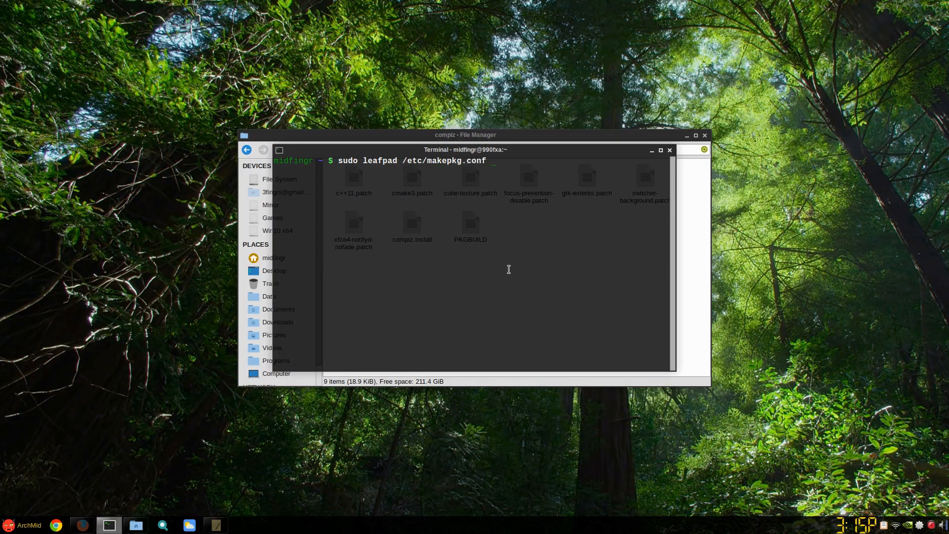
key("Return")
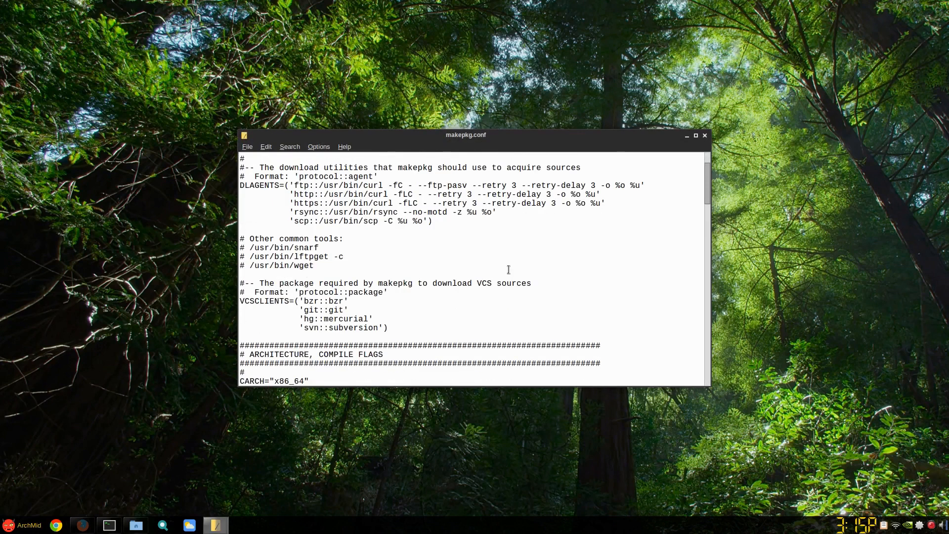
- Scroll makepkg.conf to the COMPRESSXZ line, select its '-T 6' option, and close Leafpad
scroll("down", 3)
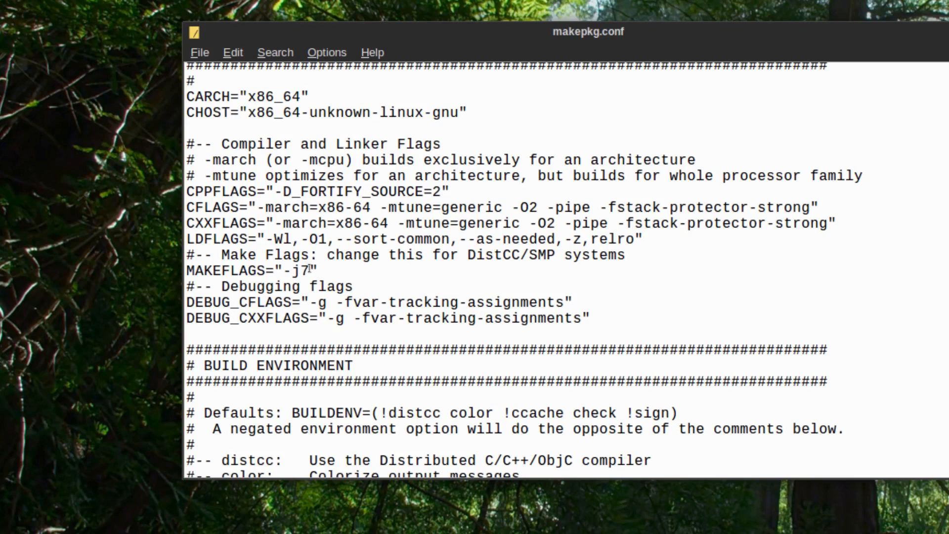
scroll("down", 3)
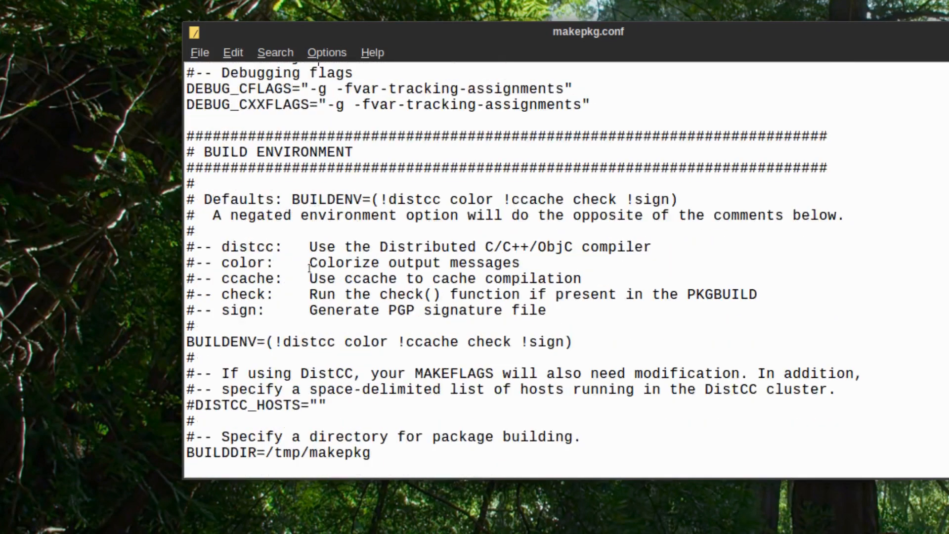
scroll("down", 3)
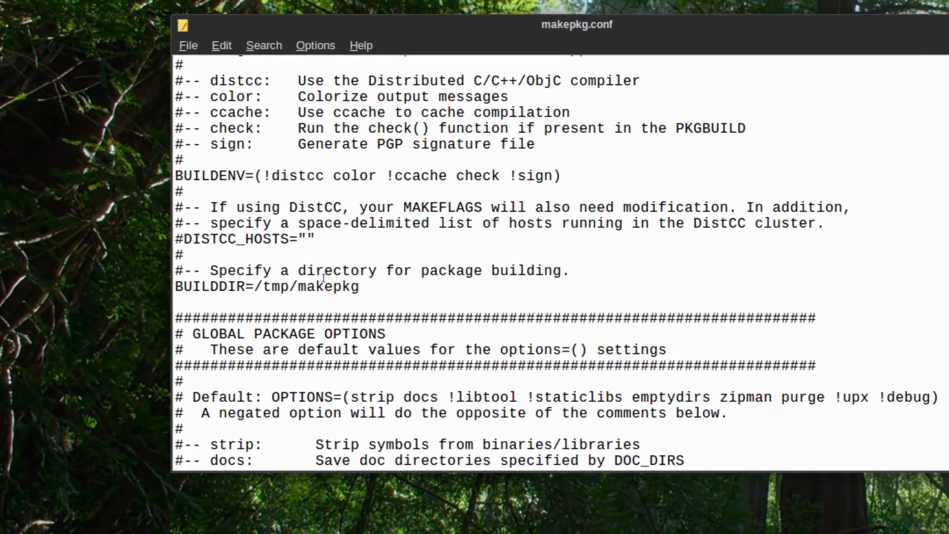
scroll("down", 3)
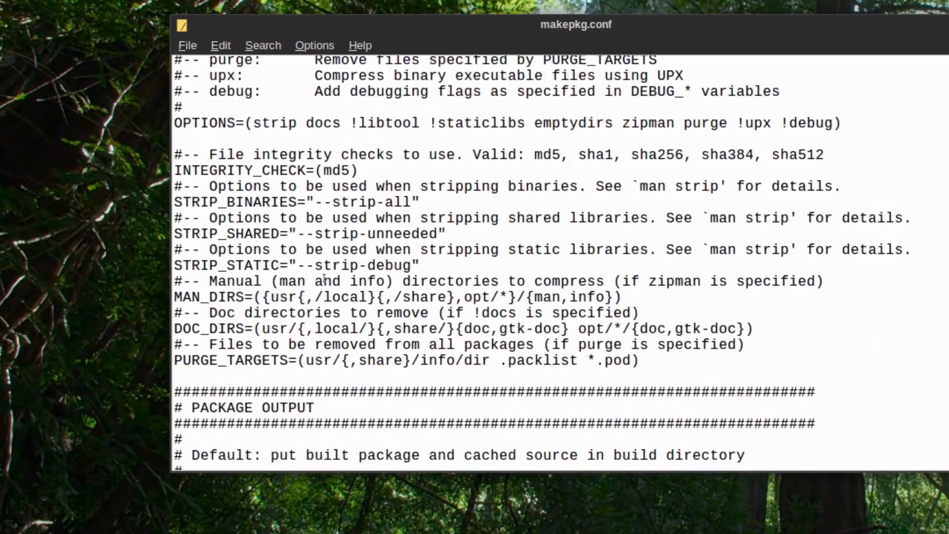
scroll("down", 3)
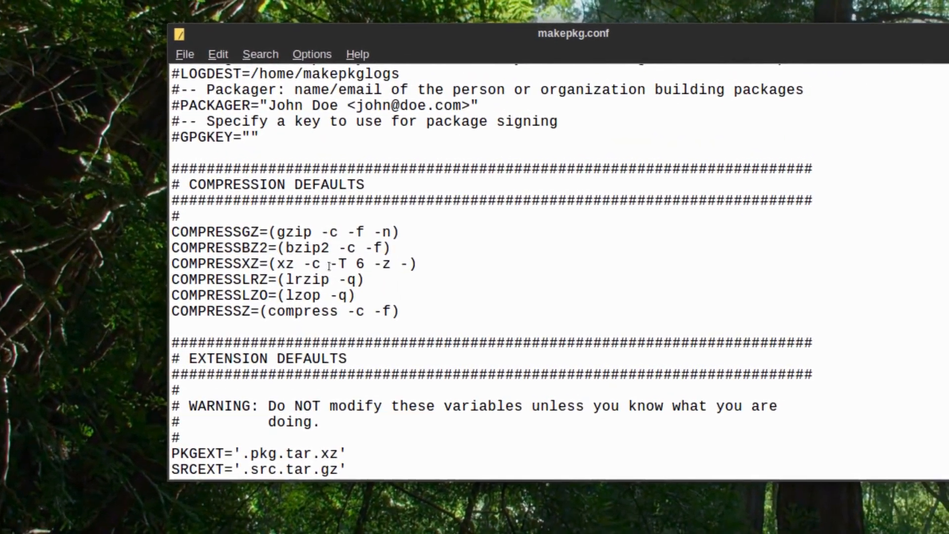
left_click_drag(312, 264, 357, 264)
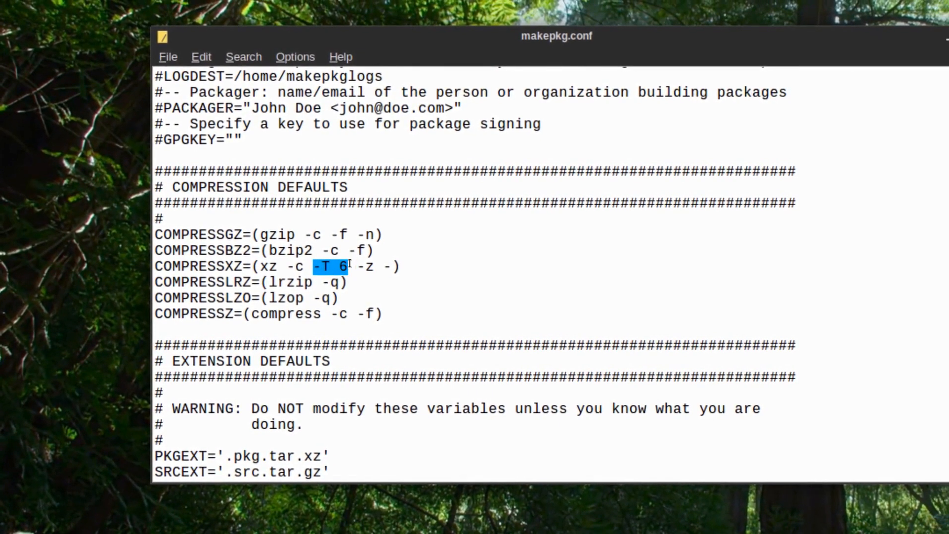
left_click(349, 266)
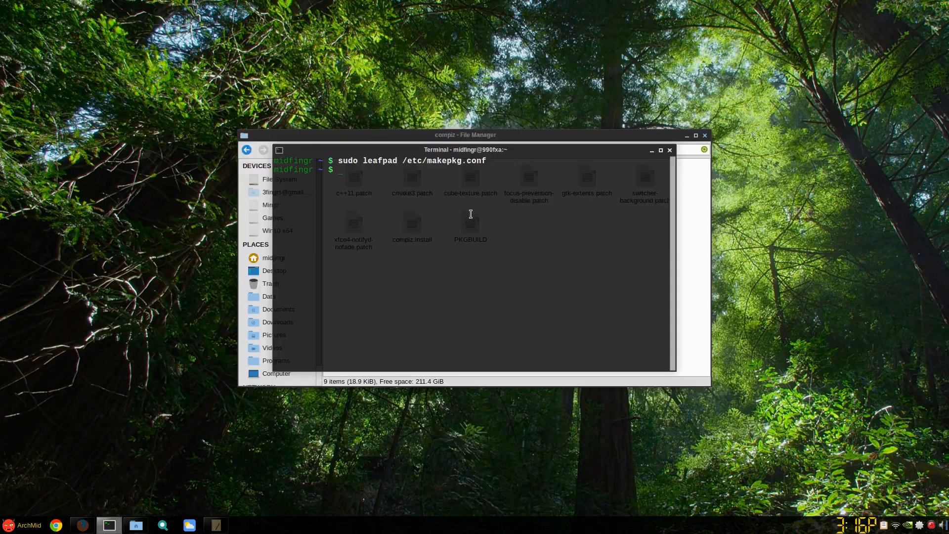
- Type 'makepkg -si' at the ~/Downloads/compiz prompt without running it
left_click(670, 150)
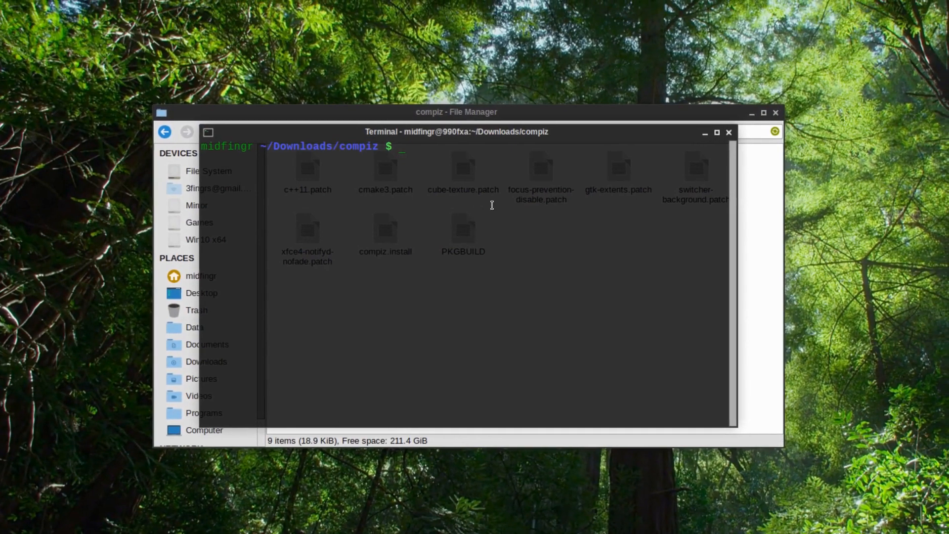
type("mak")
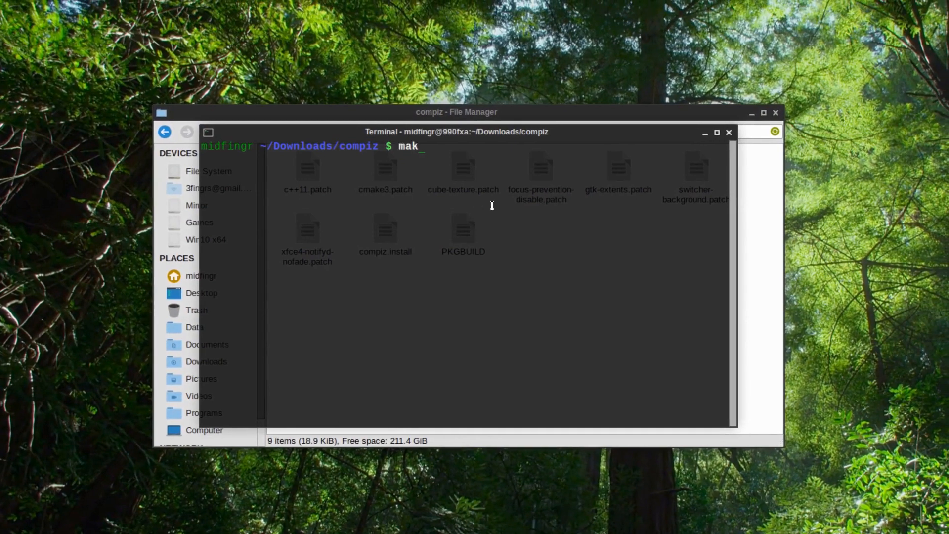
type("epkg -")
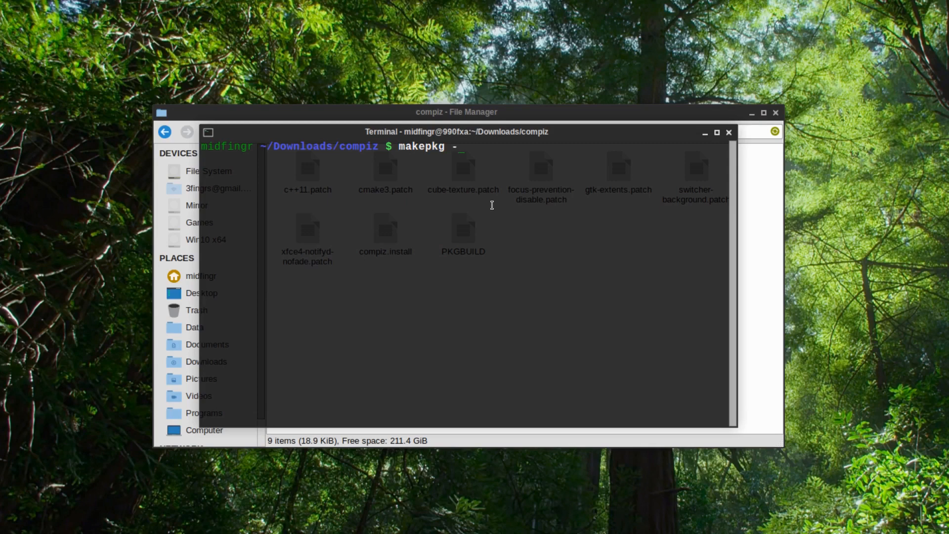
type("s")
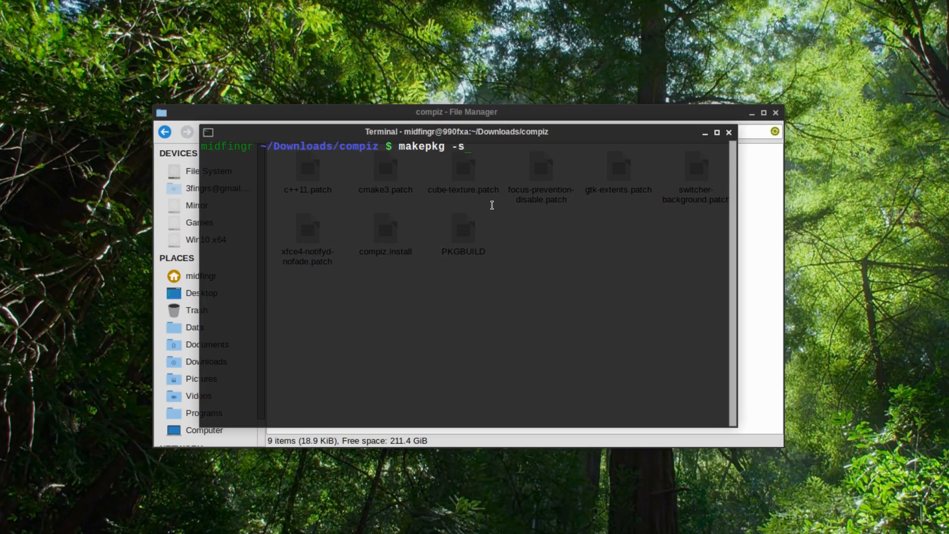
type("i")
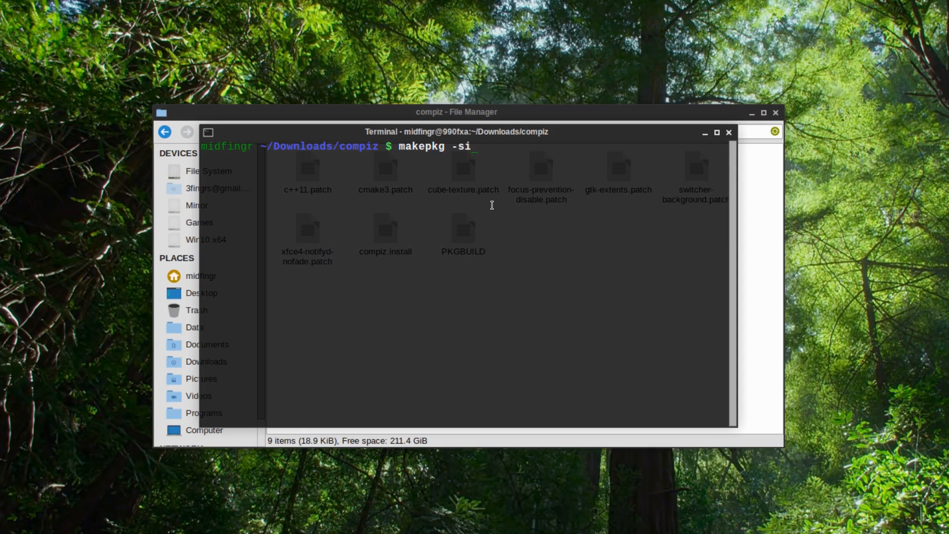
- Run 'makepkg -sic' and answer Y to install jsoncpp and cmake
type("c")
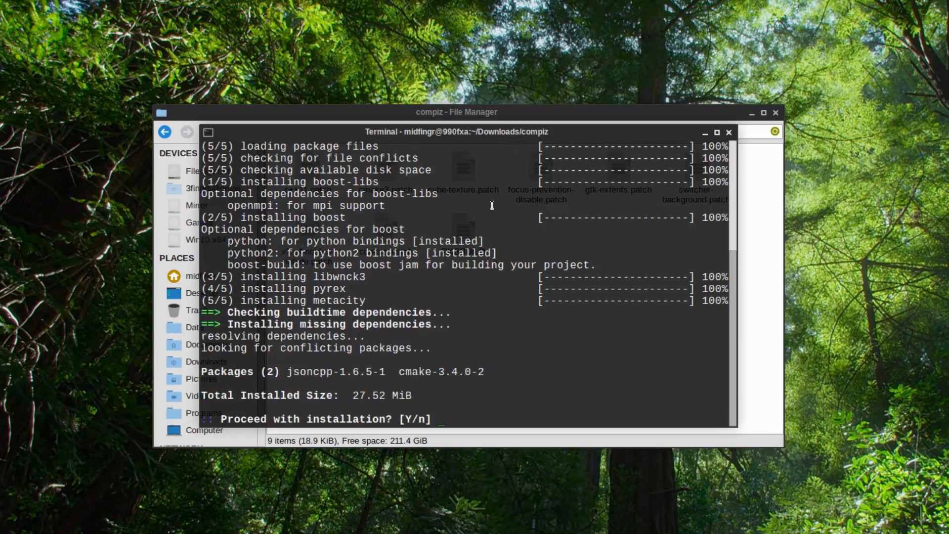
type("Y")
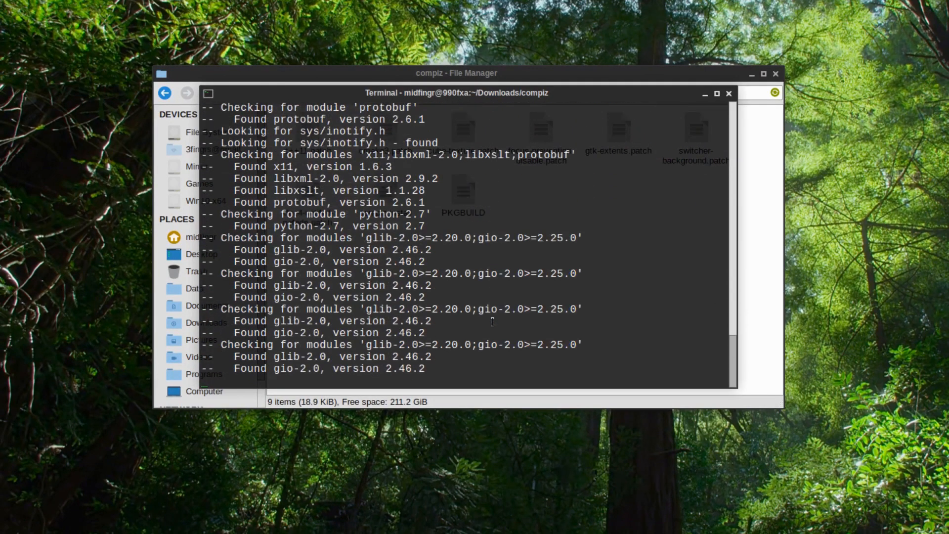
- Confirm pacman installation of the built compiz 0.9.12.2-10 package, then hide the terminal
scroll("down", 3)
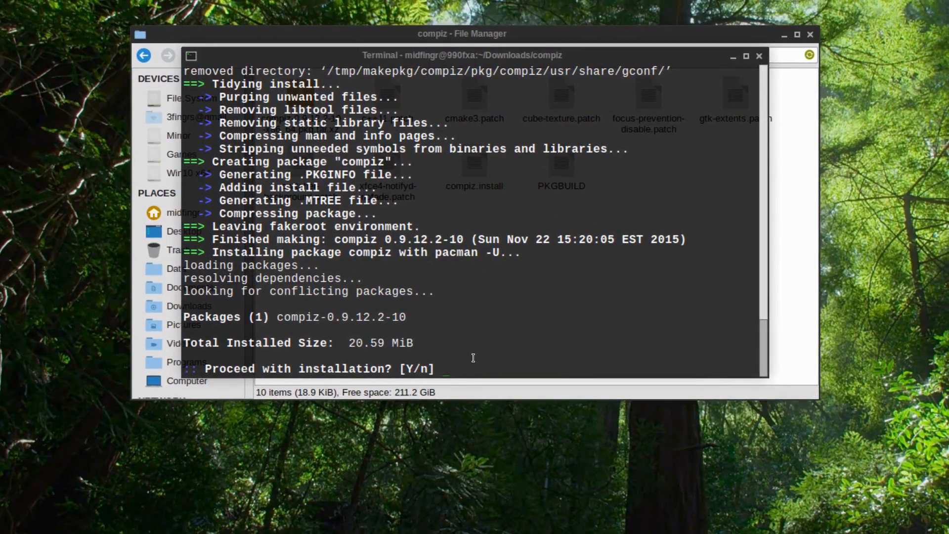
type("Y")
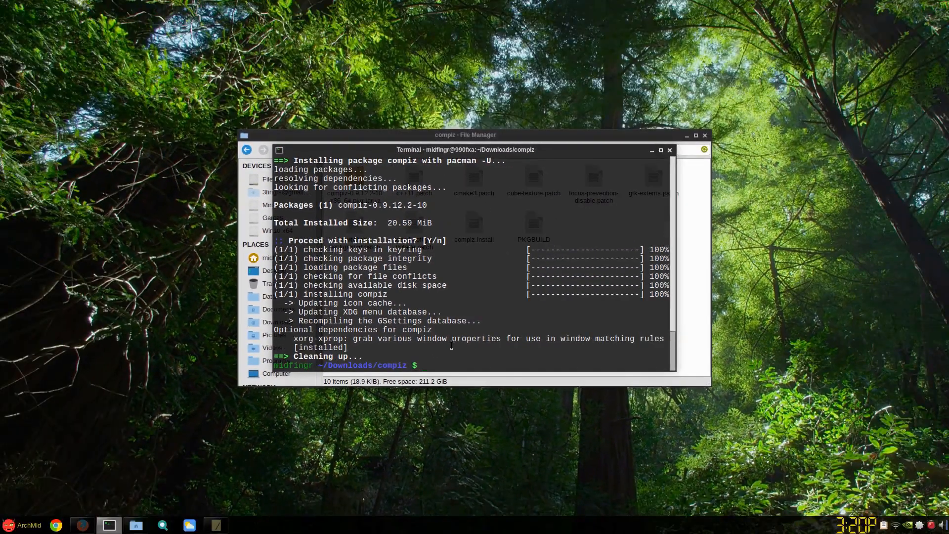
left_click(669, 150)
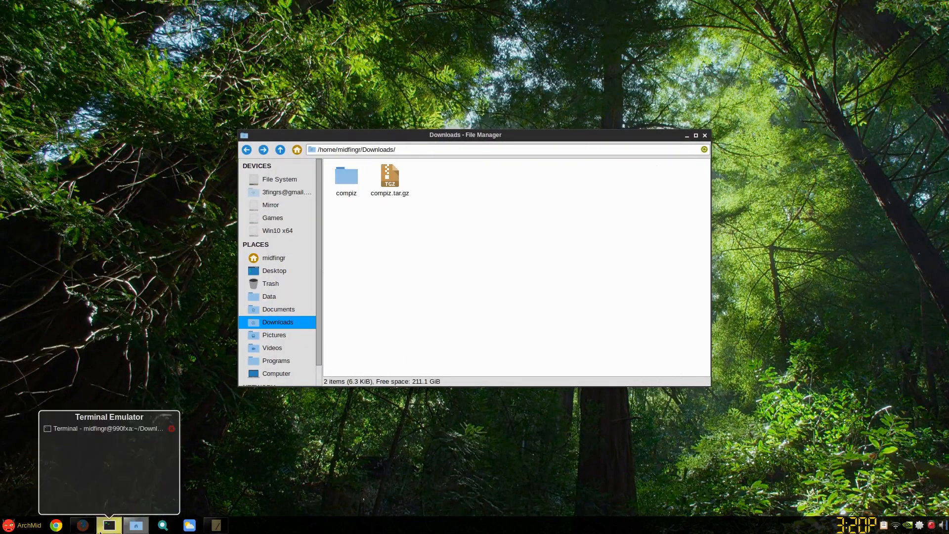
- Run 'sudo pacman -S dconf-editor', decline the reinstall of 3.18.2-1, and hide the terminal
left_click(109, 524)
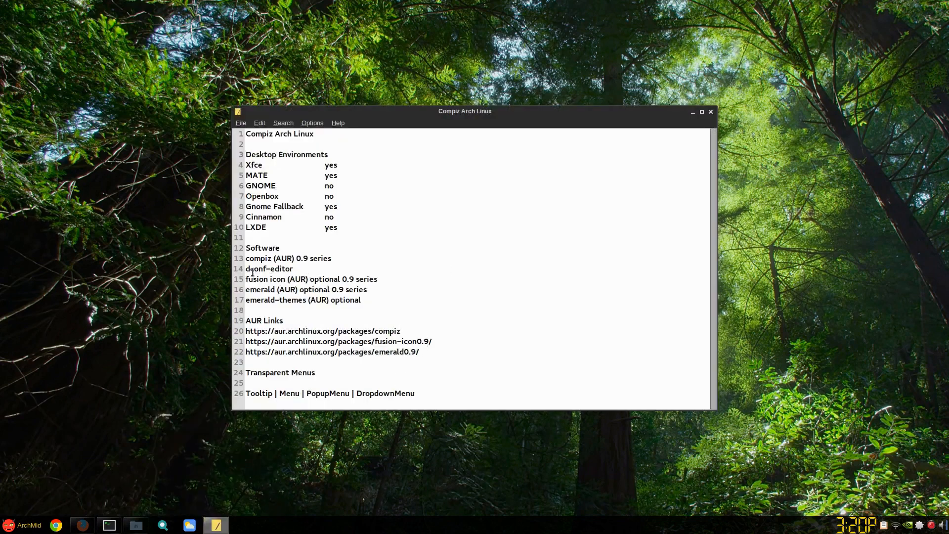
double_click(268, 268)
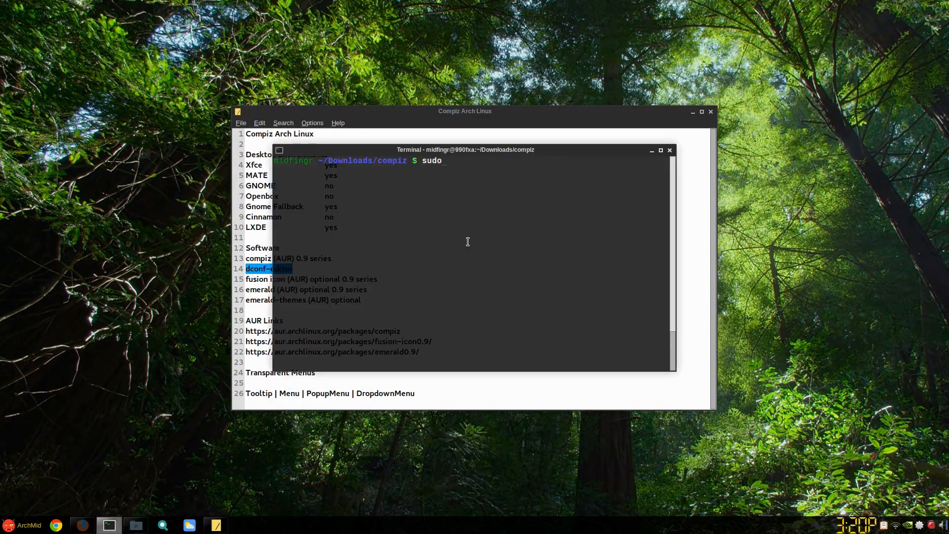
type("pacman -S dc")
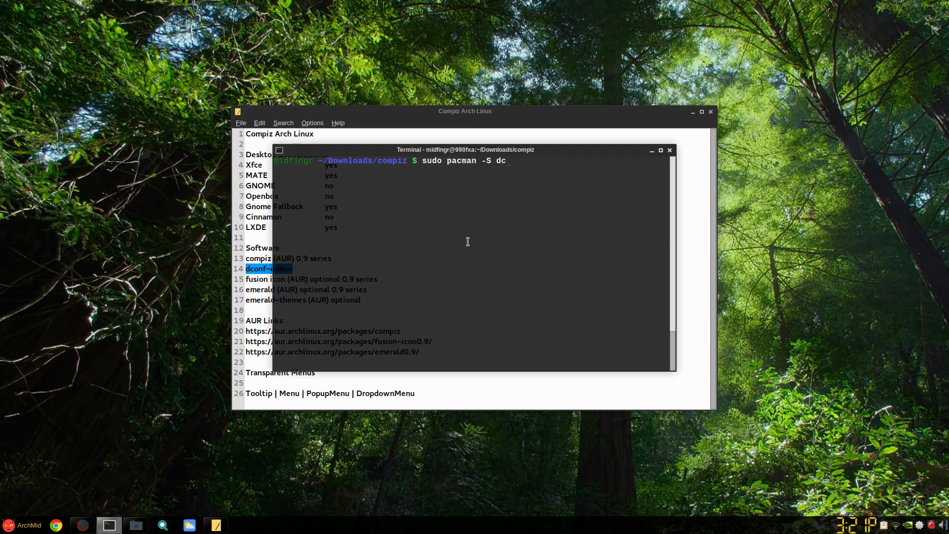
type("onf-editor")
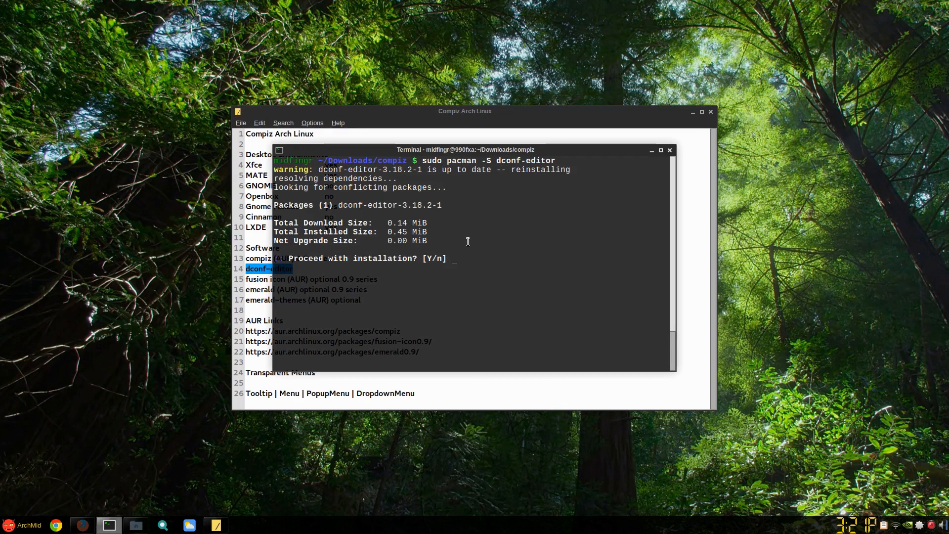
type("n")
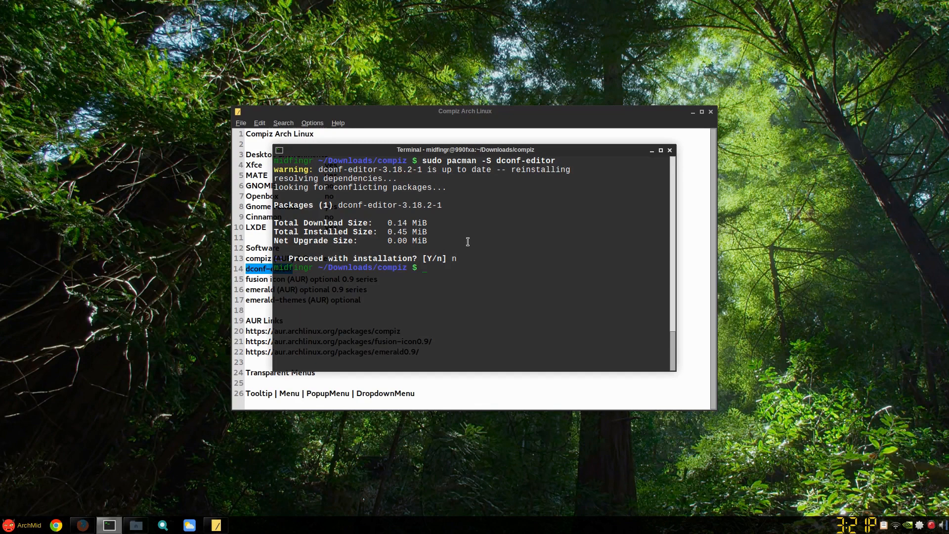
left_click(670, 150)
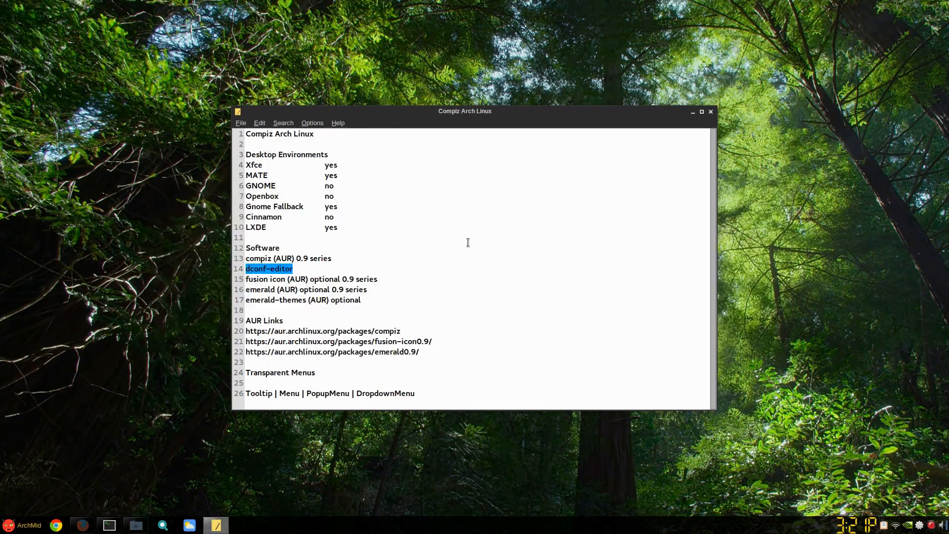
mouse_move(398, 292)
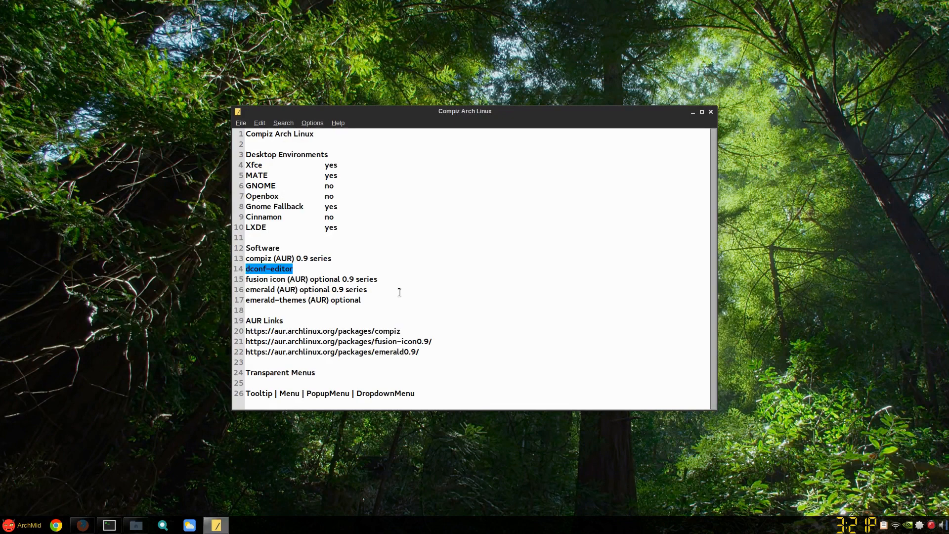
mouse_move(103, 443)
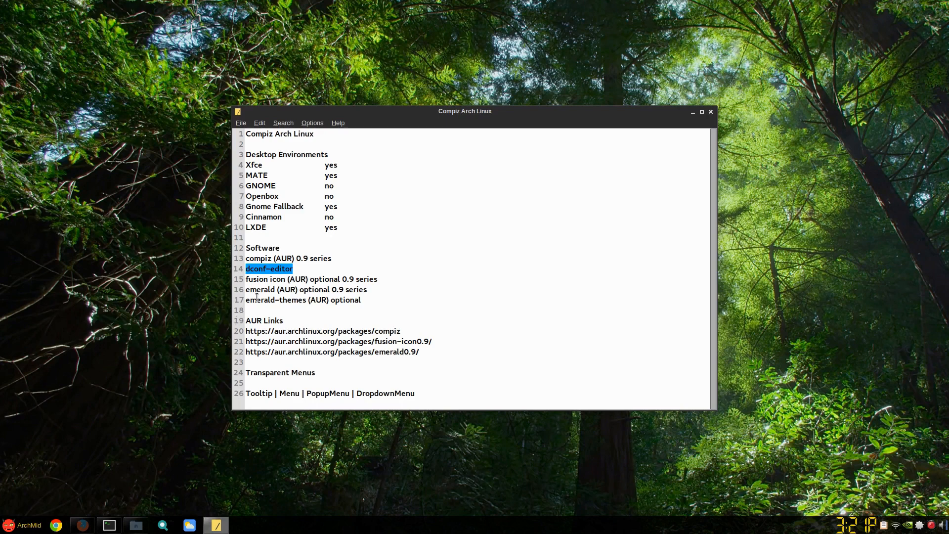
mouse_move(442, 223)
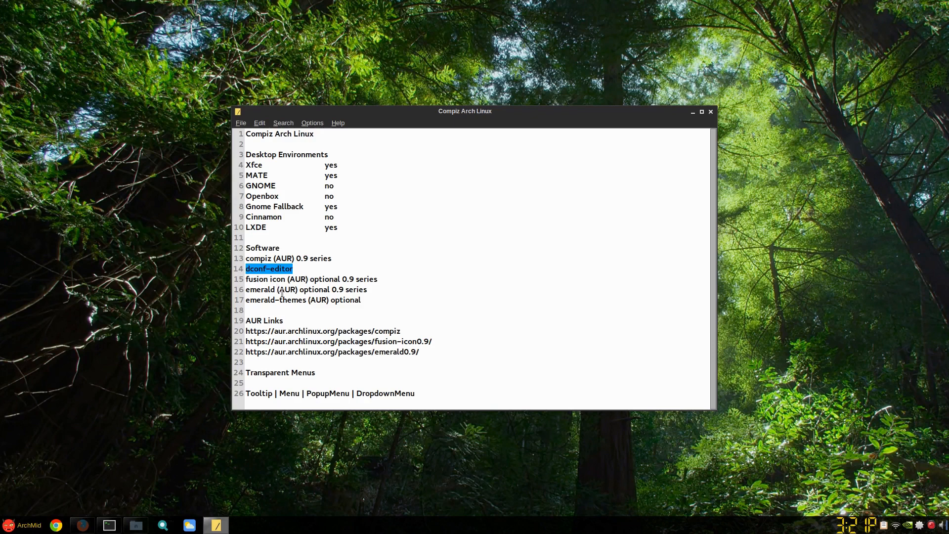
mouse_move(320, 304)
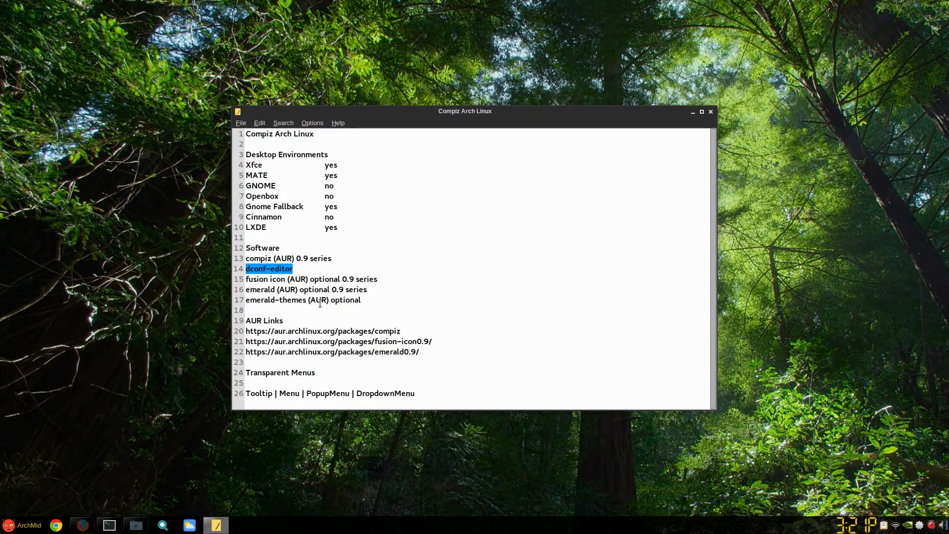
mouse_move(375, 339)
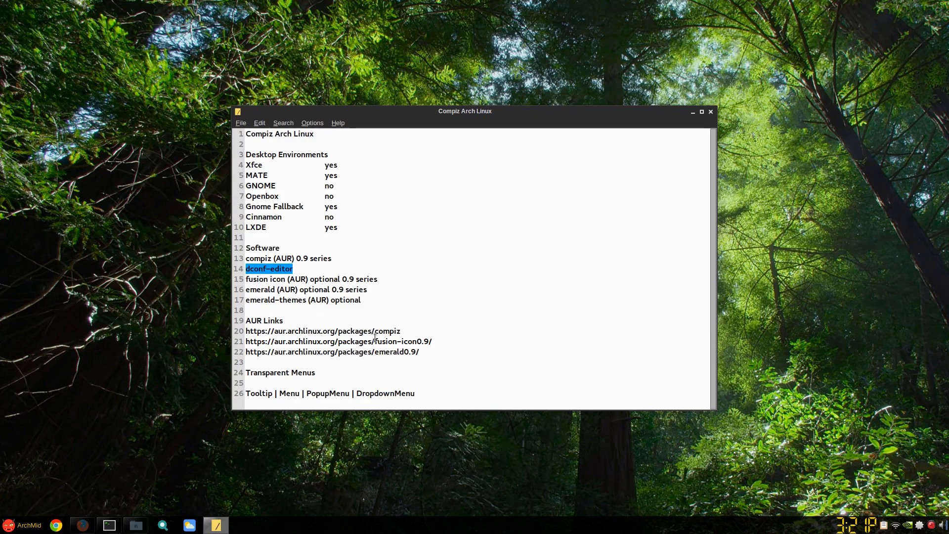
- Open the fusion-icon0.9 AUR link from the Leafpad notes in Firefox
right_click(357, 341)
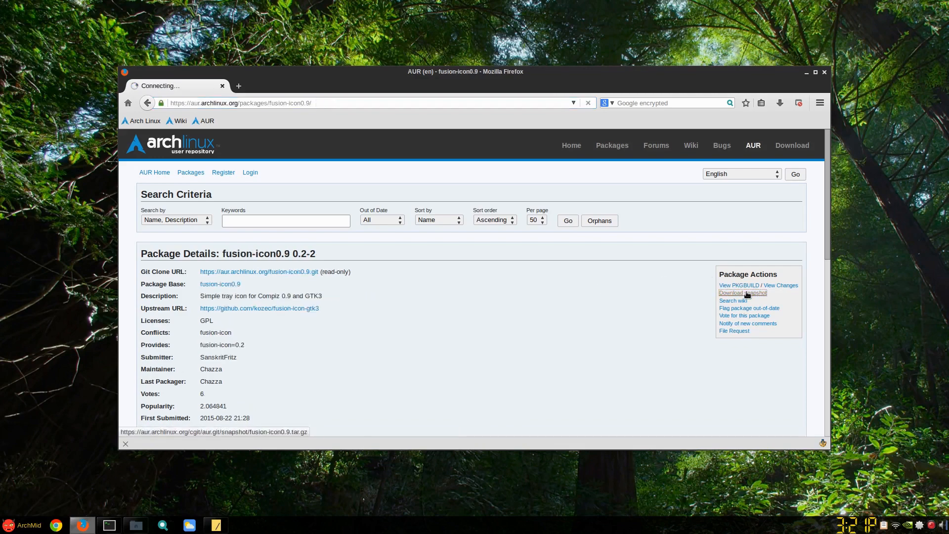
- Download the fusion-icon0.9 snapshot to Downloads with dTa OneClick and remove completed downloads
left_click(742, 292)
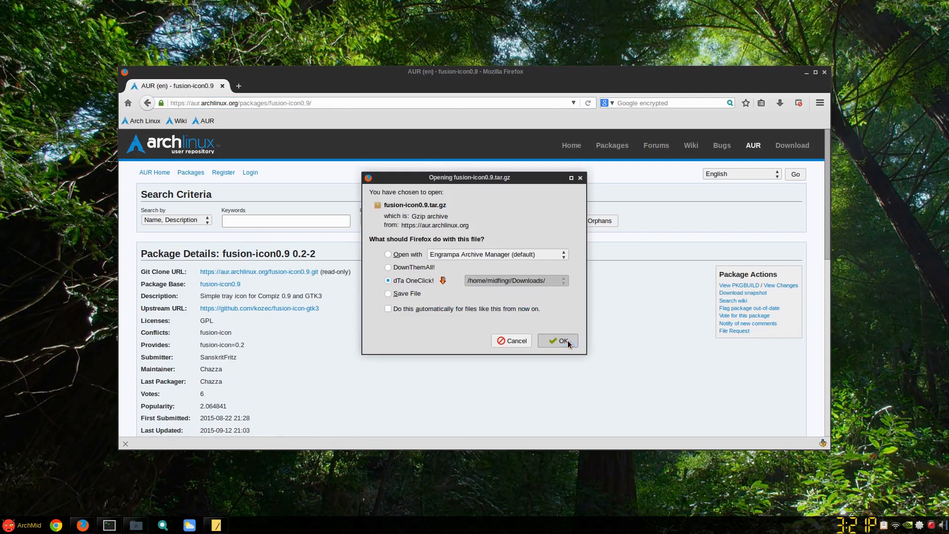
left_click(561, 340)
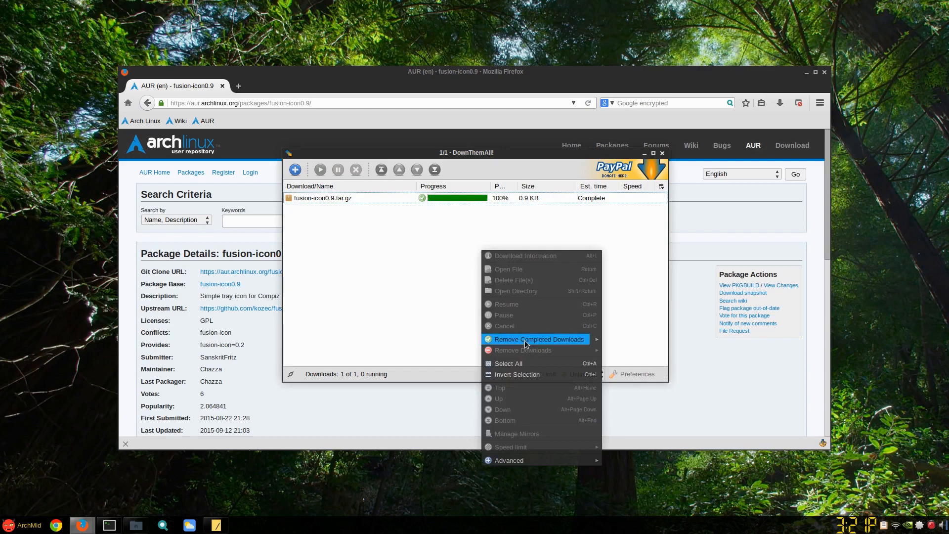
left_click(537, 339)
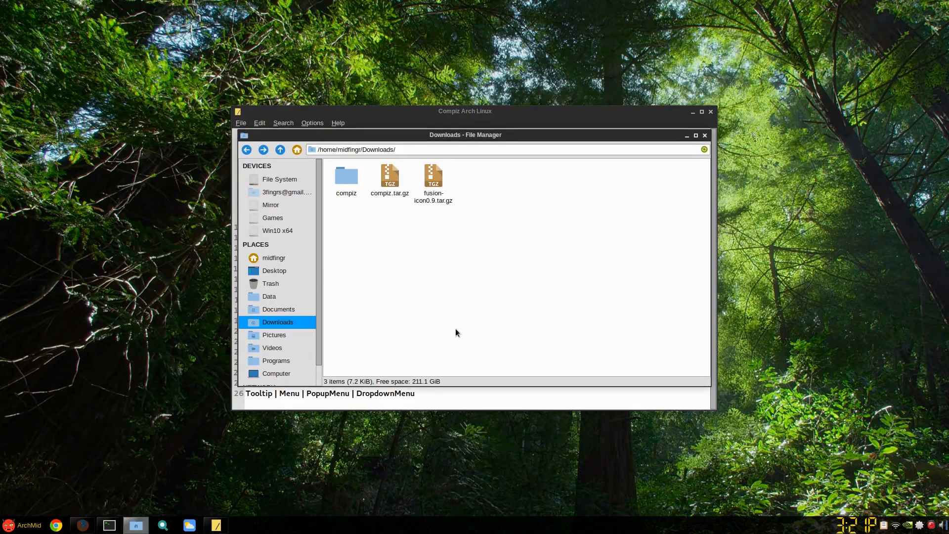
- Close the archive viewer and enter the extracted fusion-icon0.9 folder in Downloads
left_click(433, 177)
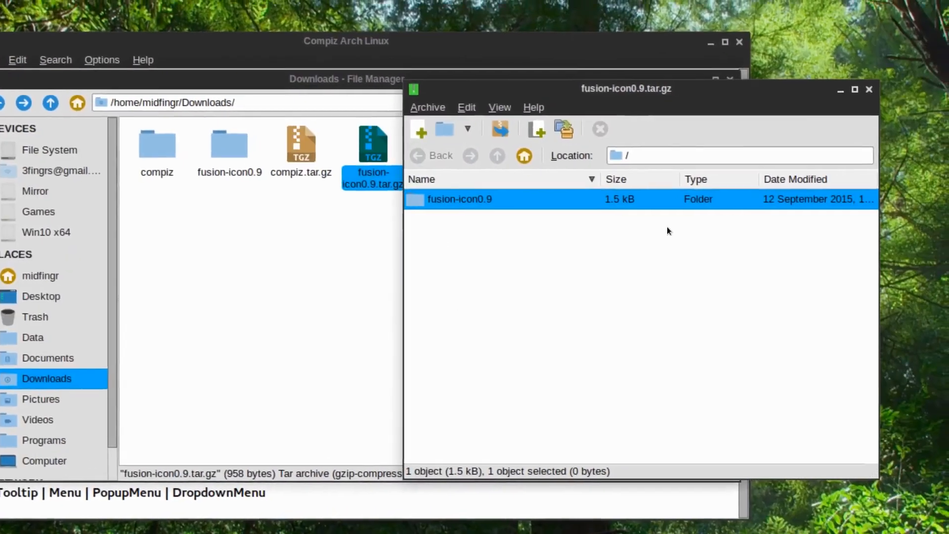
left_click(870, 89)
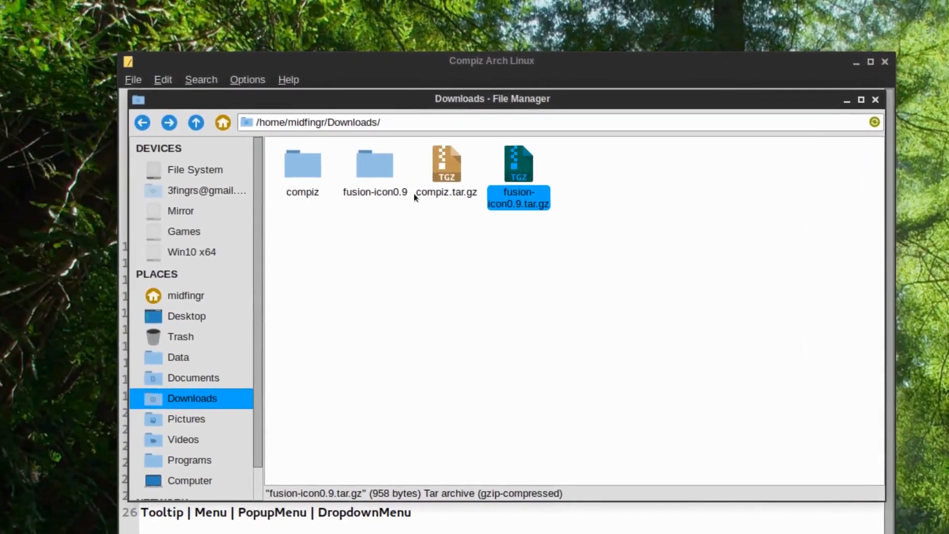
double_click(374, 163)
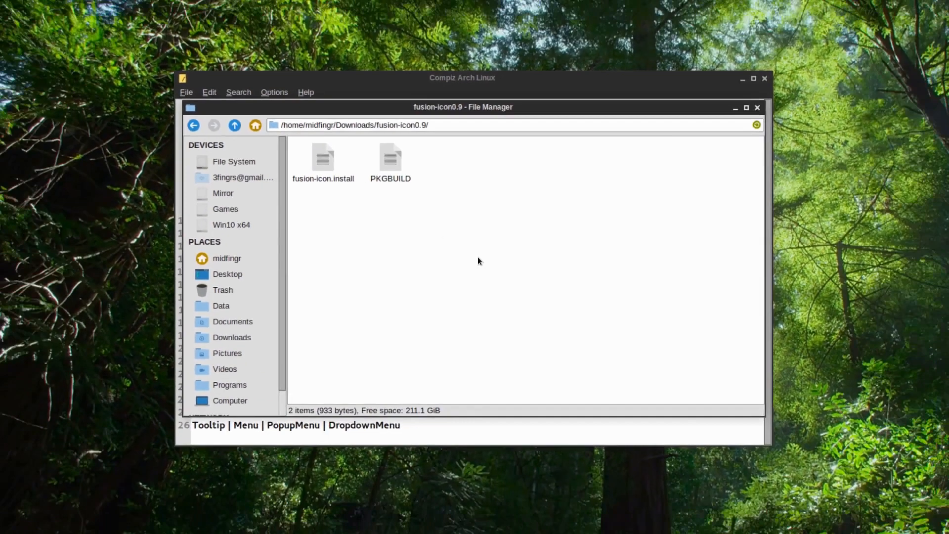
right_click(478, 261)
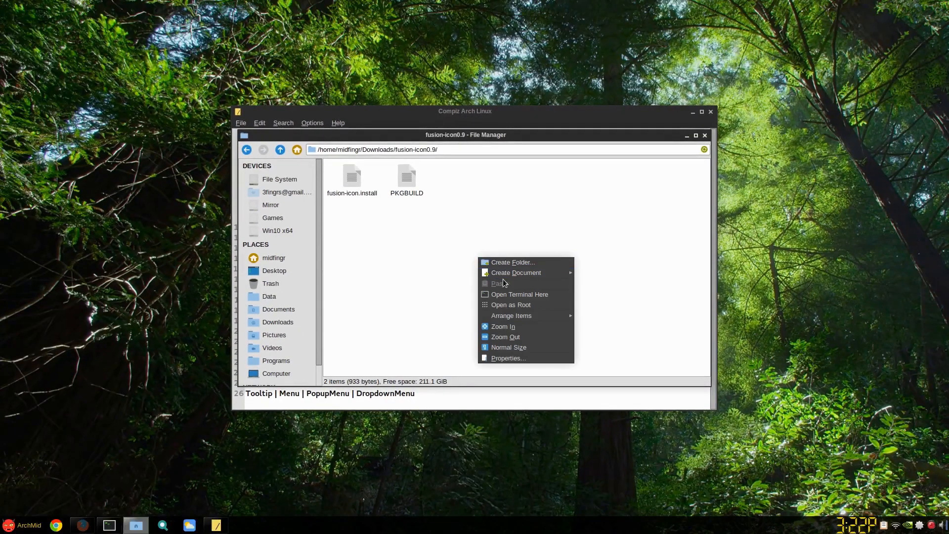
- Build and install fusion-icon0.9 with makepkg -si, confirming with Y, then close the terminal
left_click(519, 294)
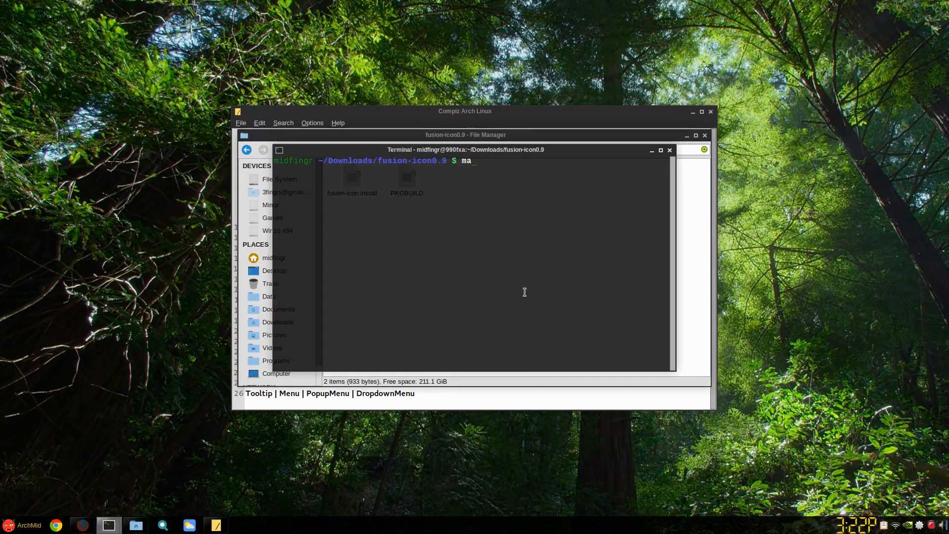
type("kepkg")
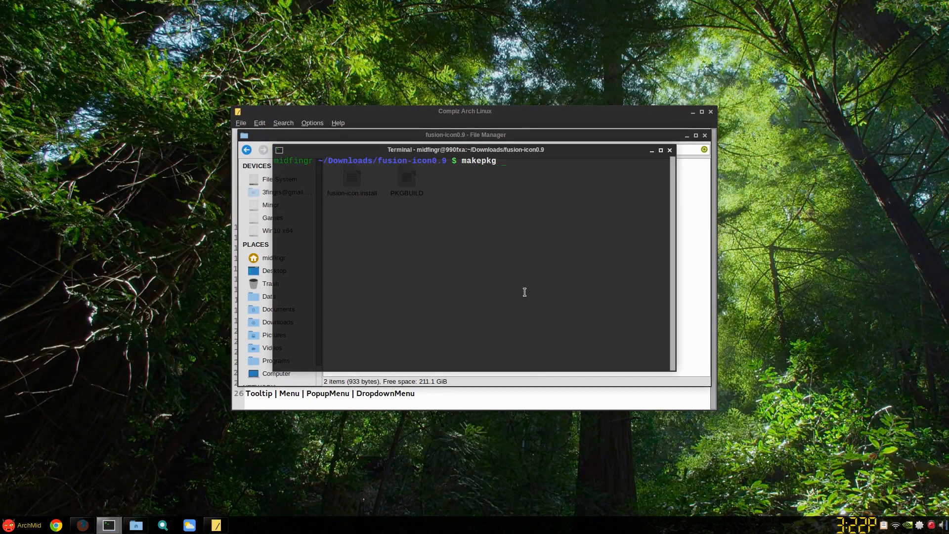
type("-si")
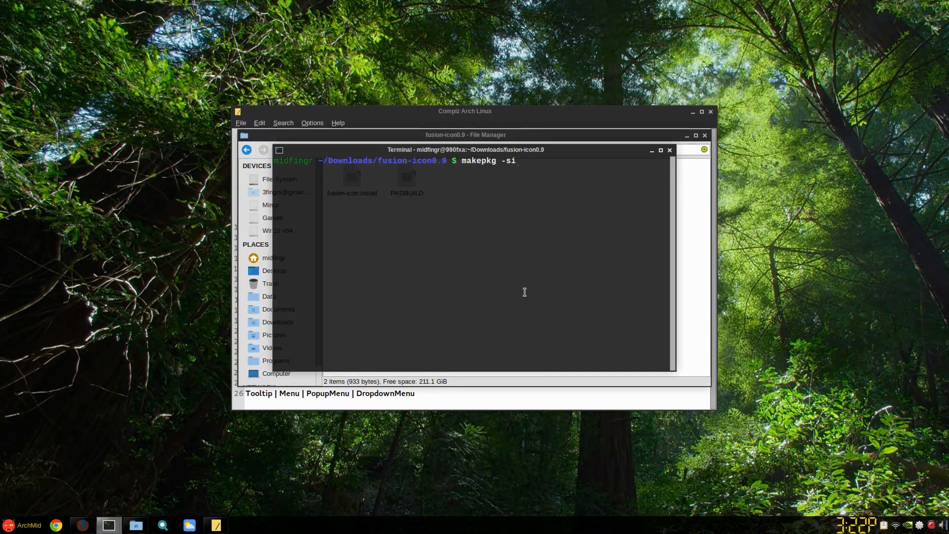
key("Return")
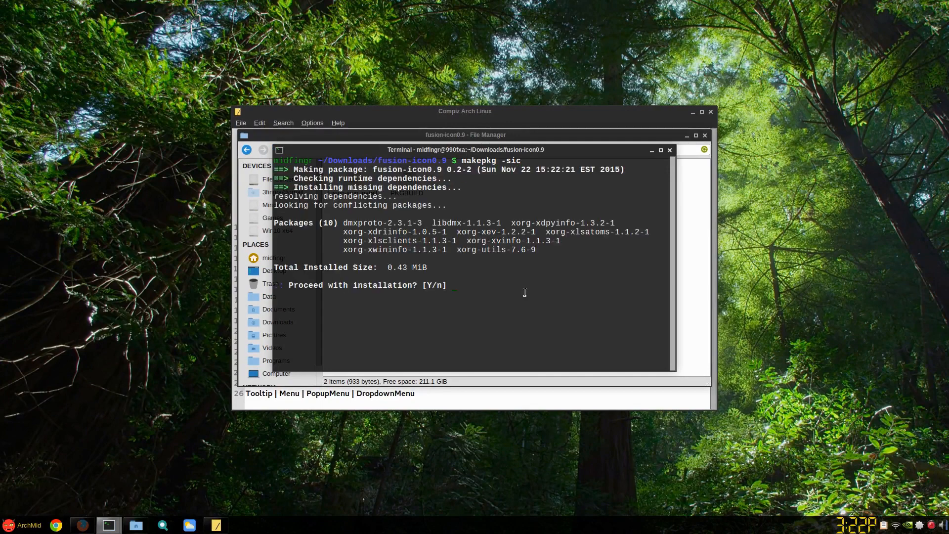
type("Y")
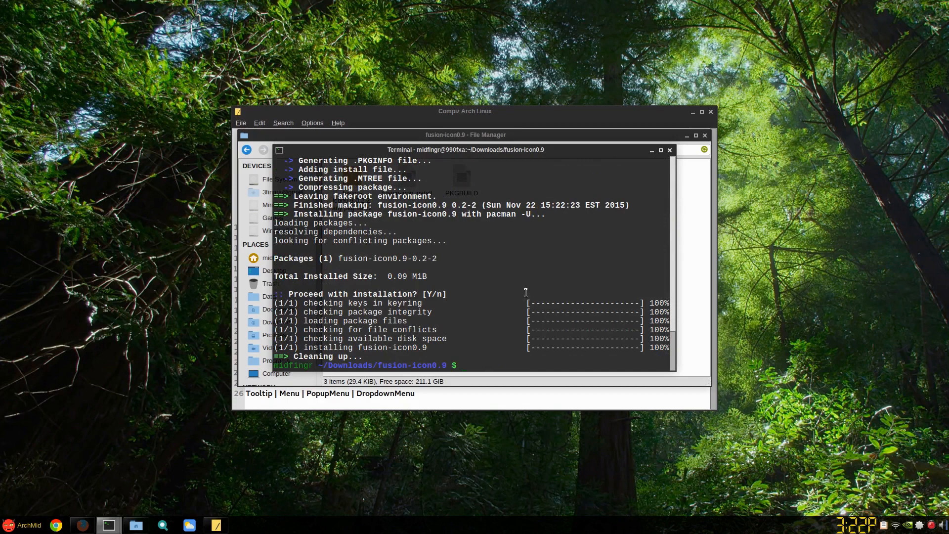
left_click(669, 150)
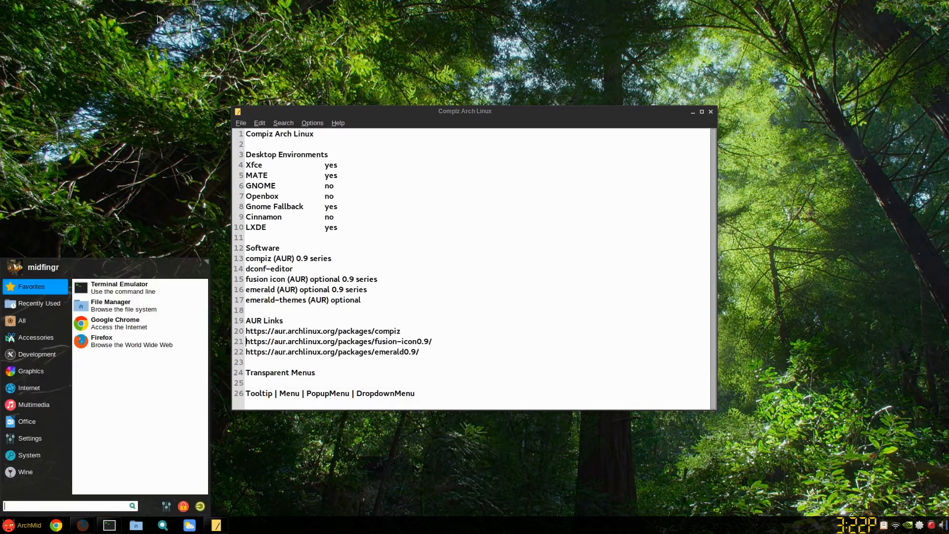
mouse_move(157, 13)
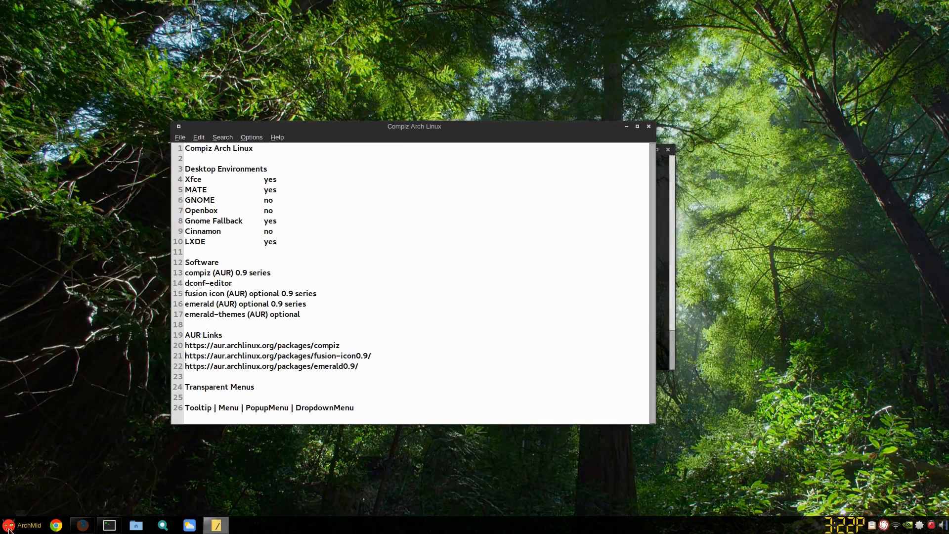
- Dismiss the application menu to return to the Compiz notes
left_click(9, 525)
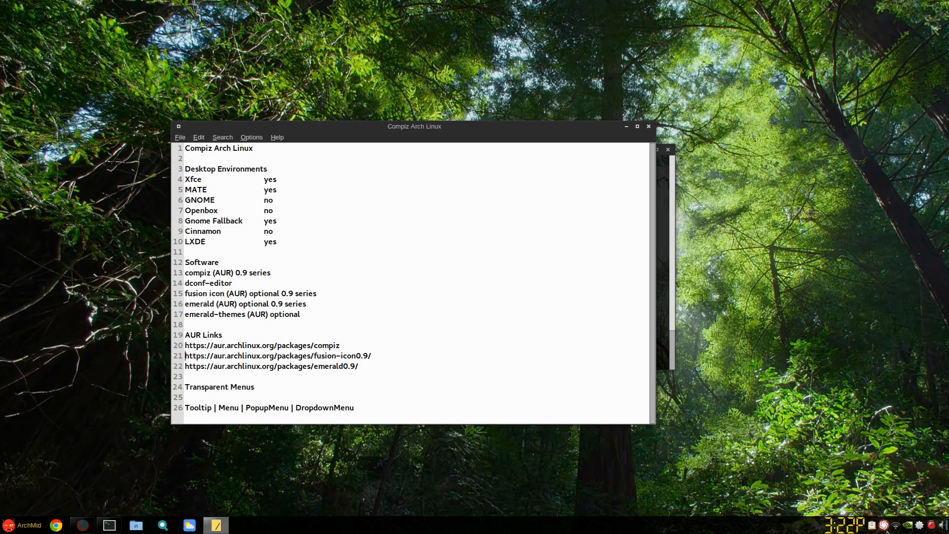
mouse_move(882, 496)
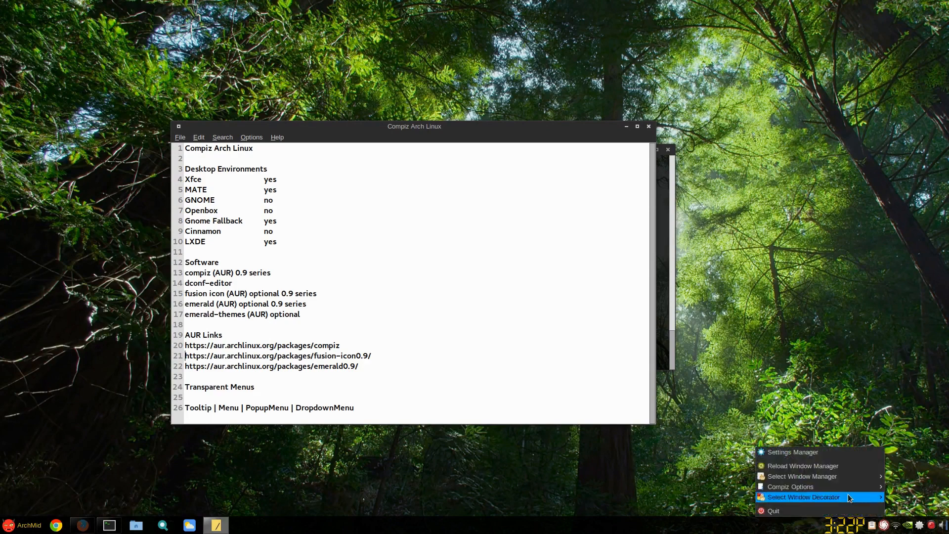
mouse_move(815, 452)
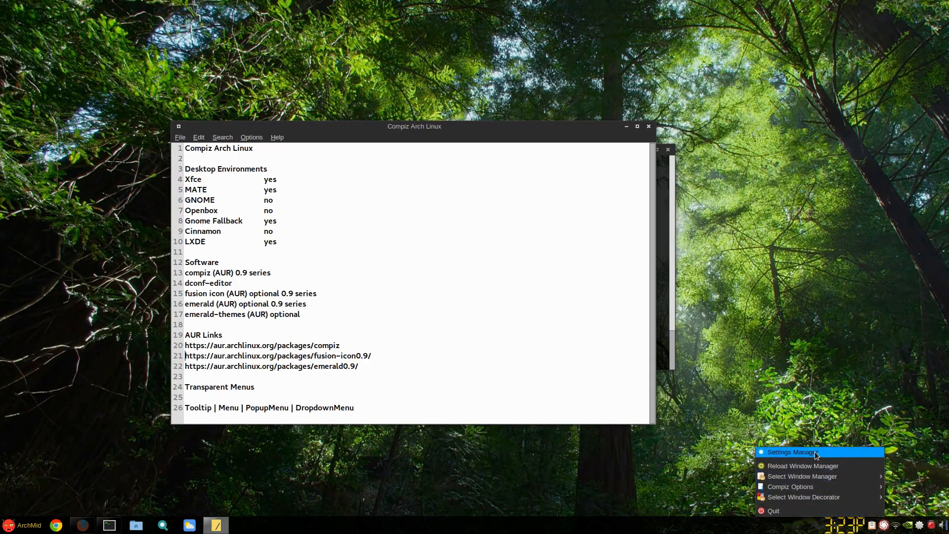
- Check Window Decoration's gtk-window-decorator --replace command in CCSM, then close CCSM
left_click(791, 451)
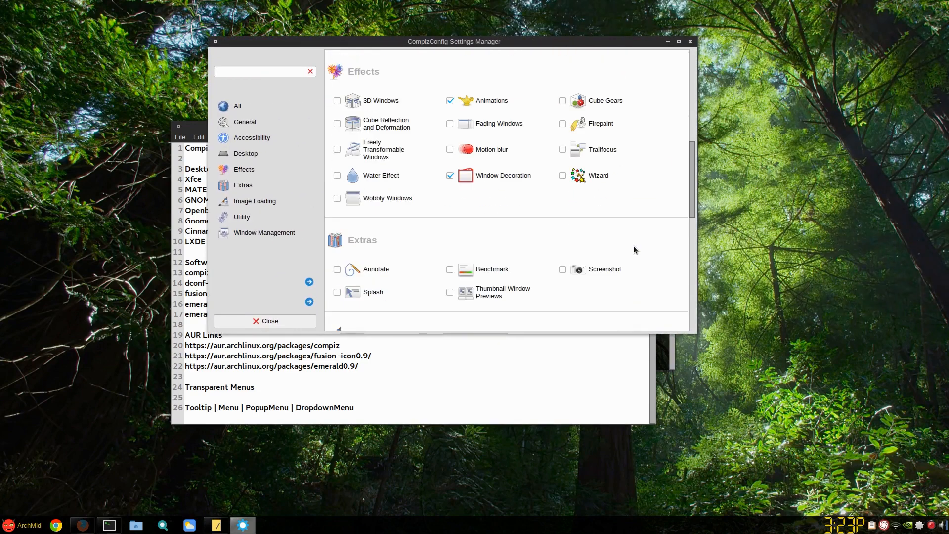
scroll("down", 3)
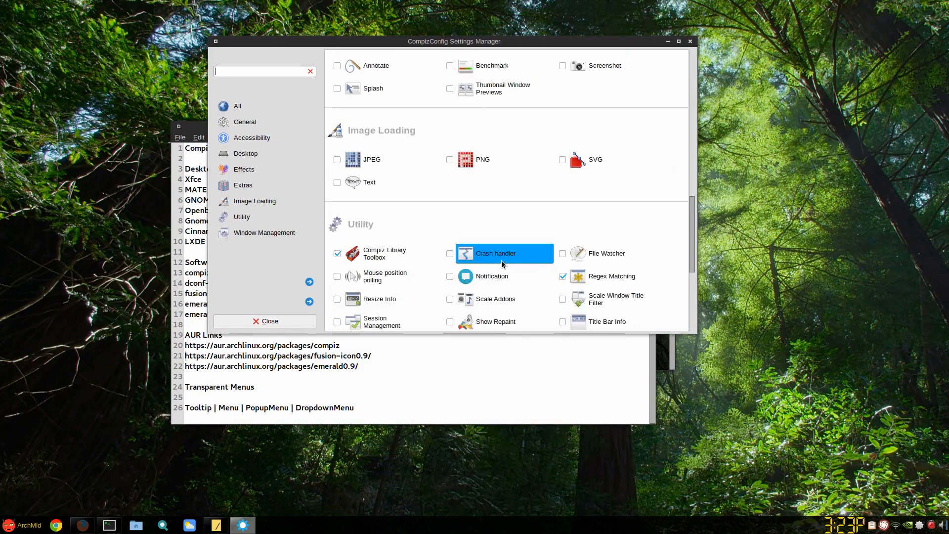
scroll("down", 3)
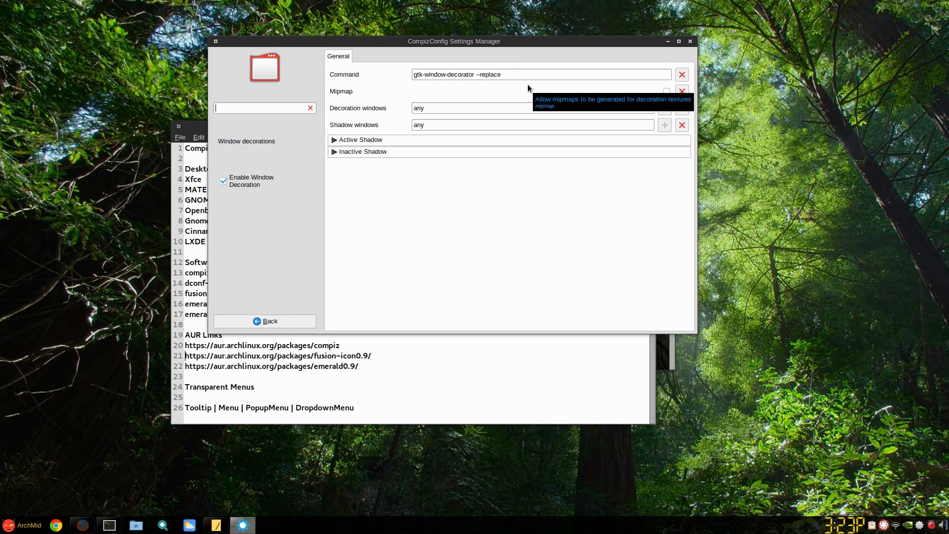
mouse_move(589, 33)
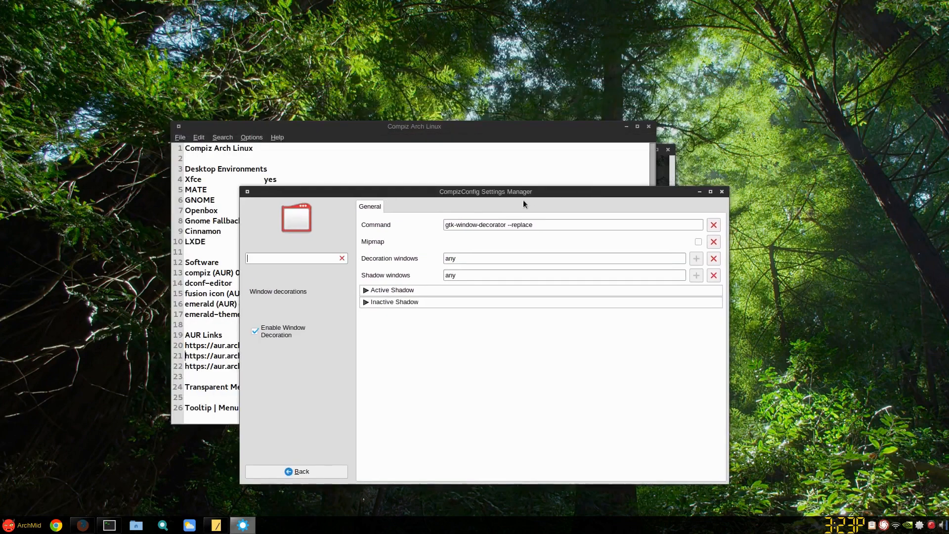
mouse_move(485, 196)
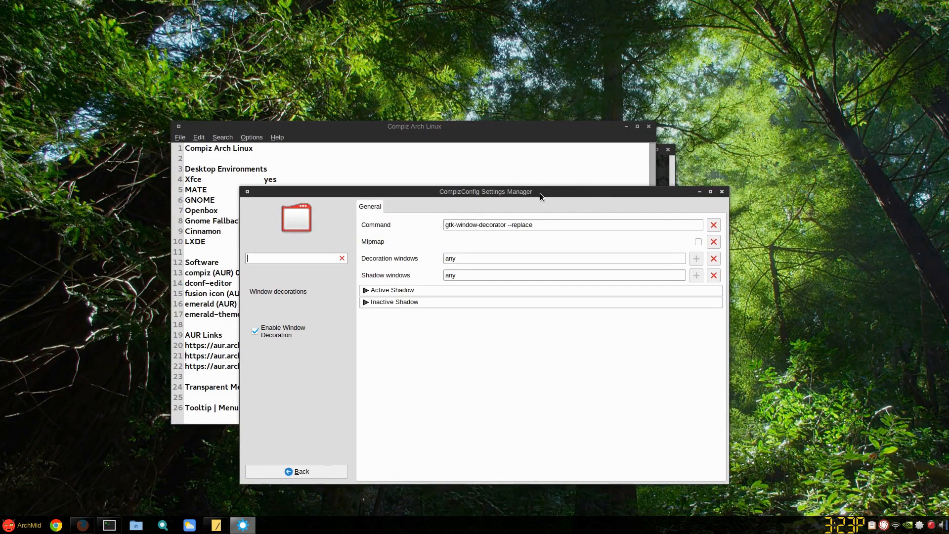
left_click(722, 191)
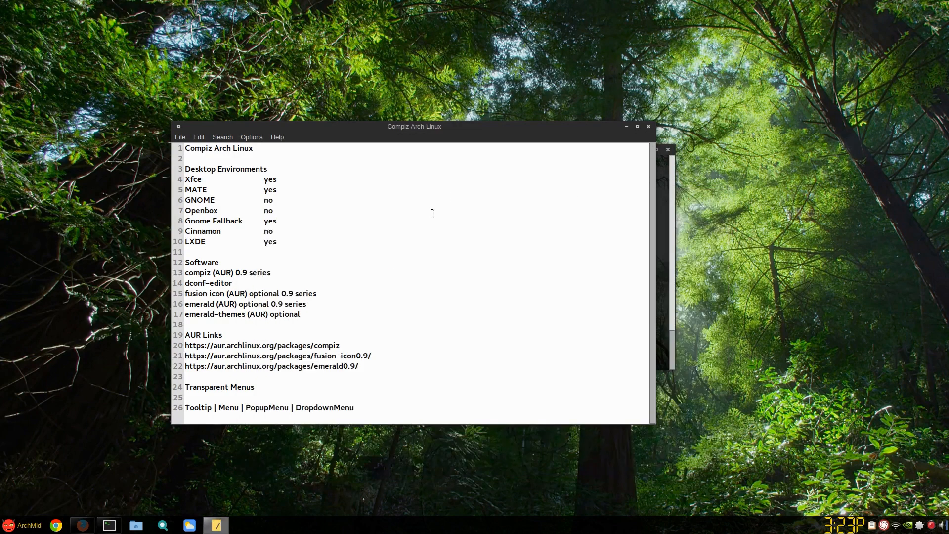
left_click(8, 524)
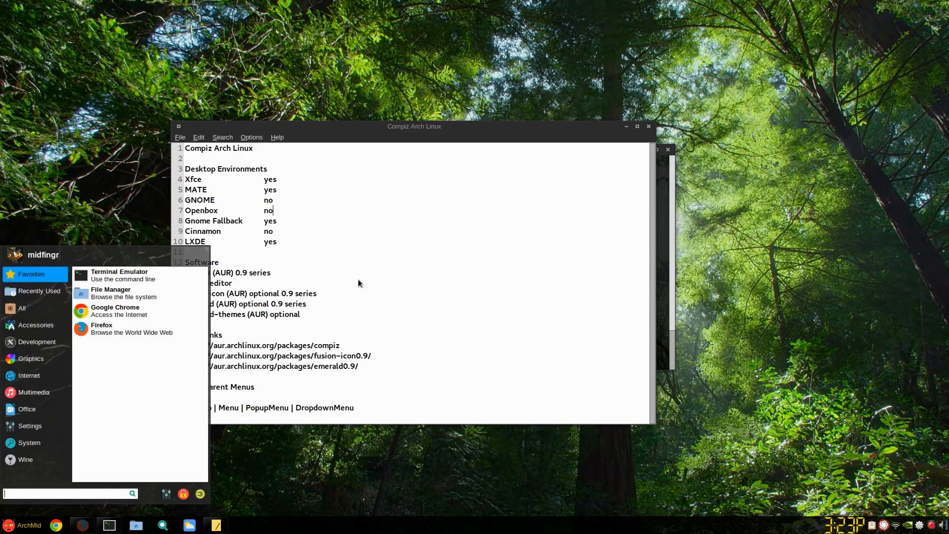
- Launch dconf Editor from a 'dc' search, centre its window, and expand the org branch
type("dc")
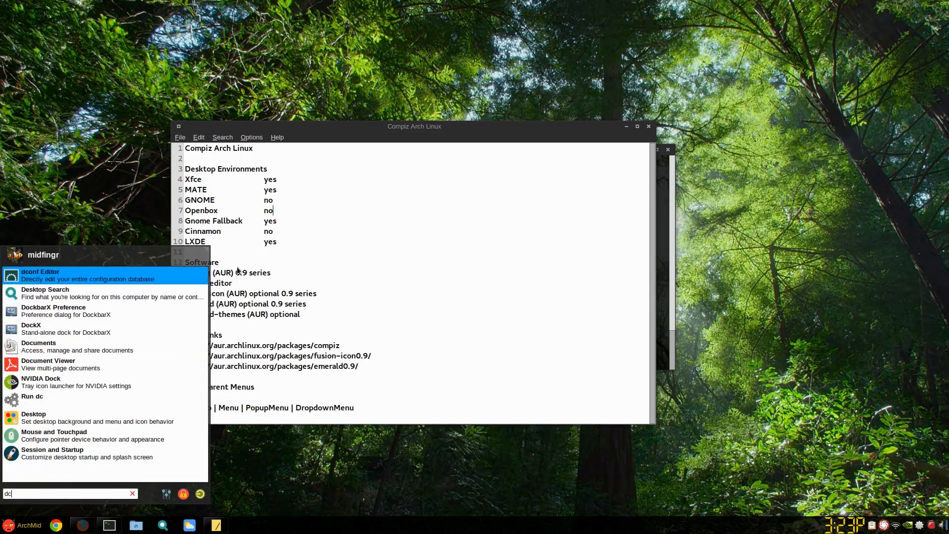
left_click(40, 275)
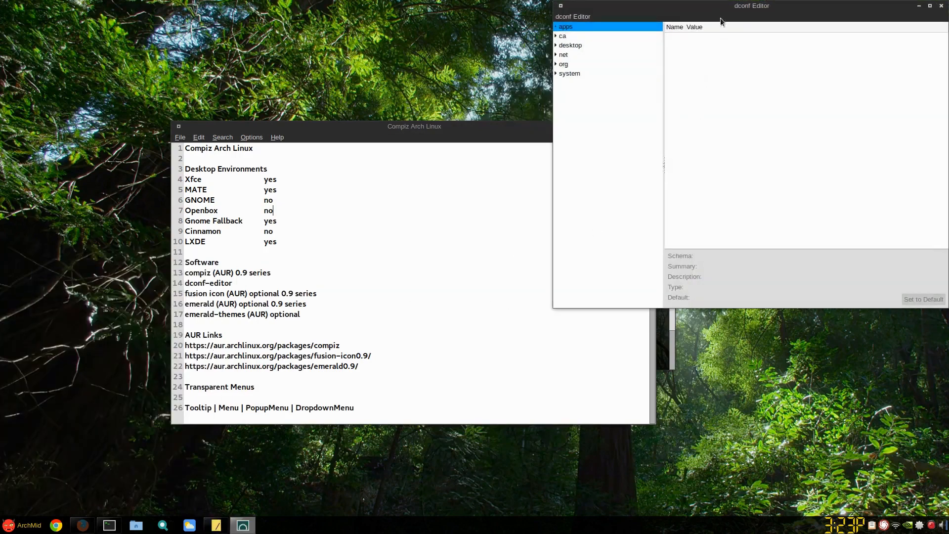
left_click_drag(750, 5, 528, 65)
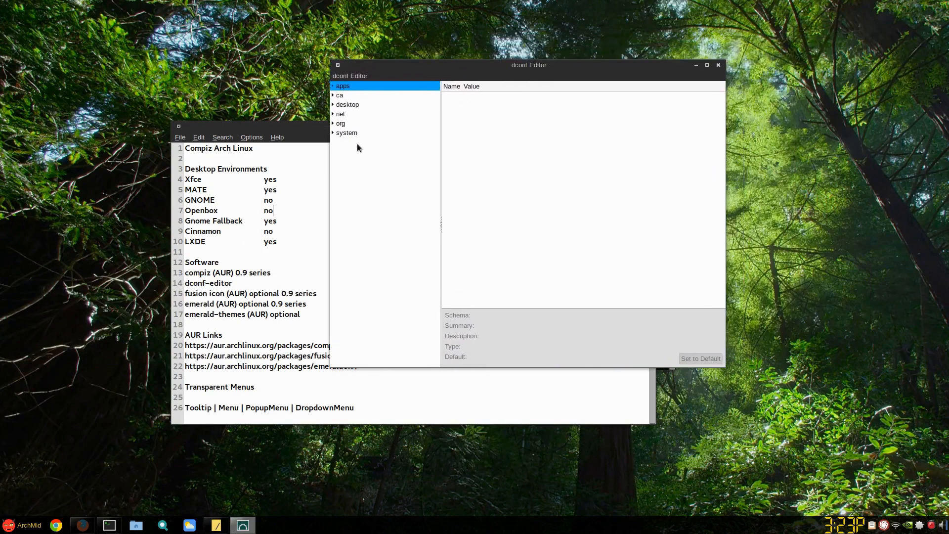
mouse_move(334, 114)
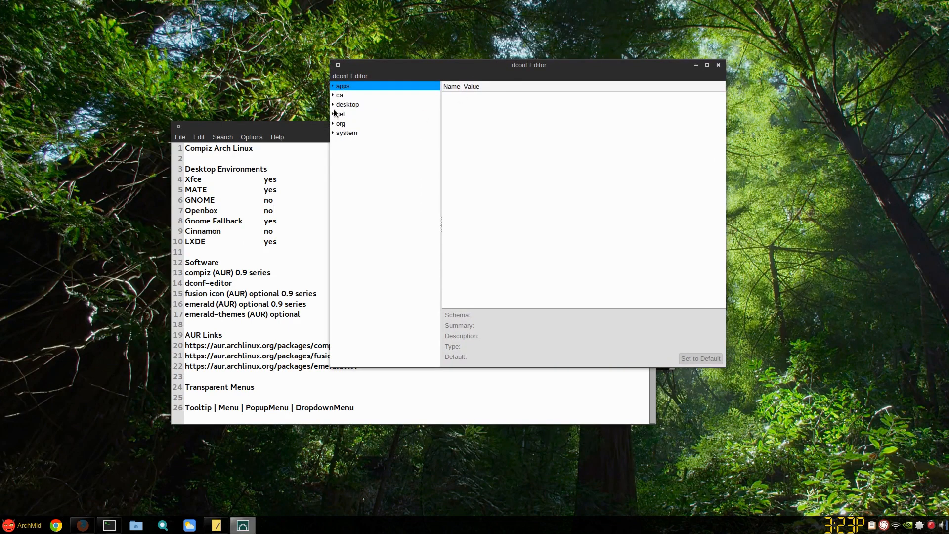
left_click(336, 123)
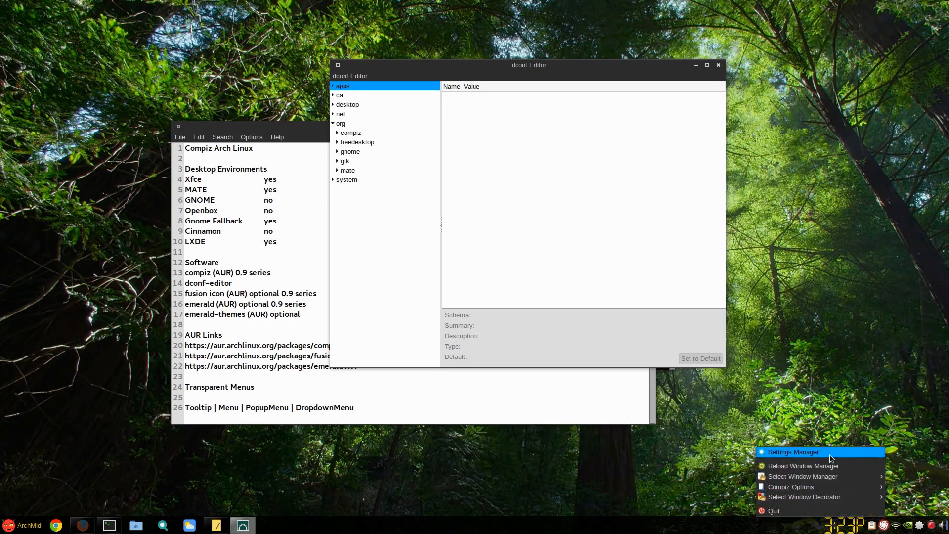
- Enable Enhanced Zoom Desktop with Mouse position polling and open its settings
left_click(793, 451)
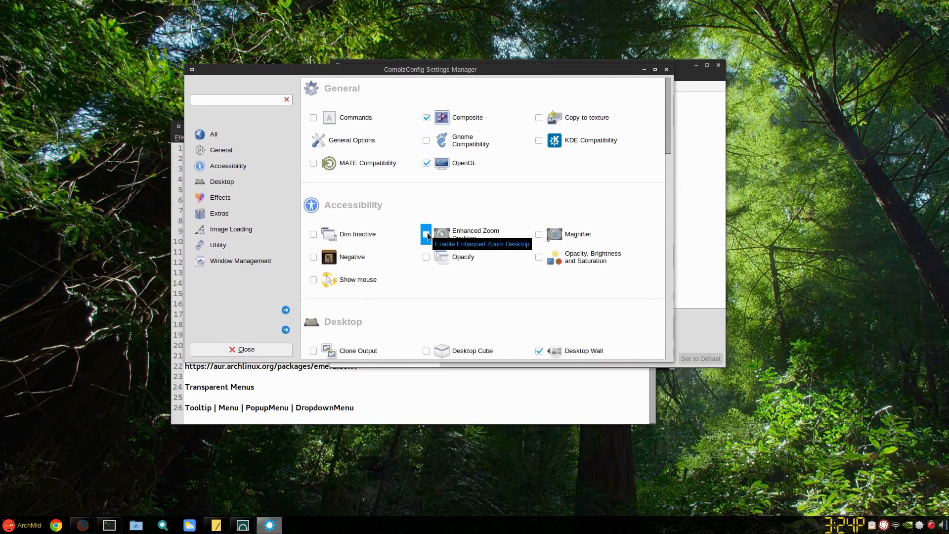
left_click(426, 234)
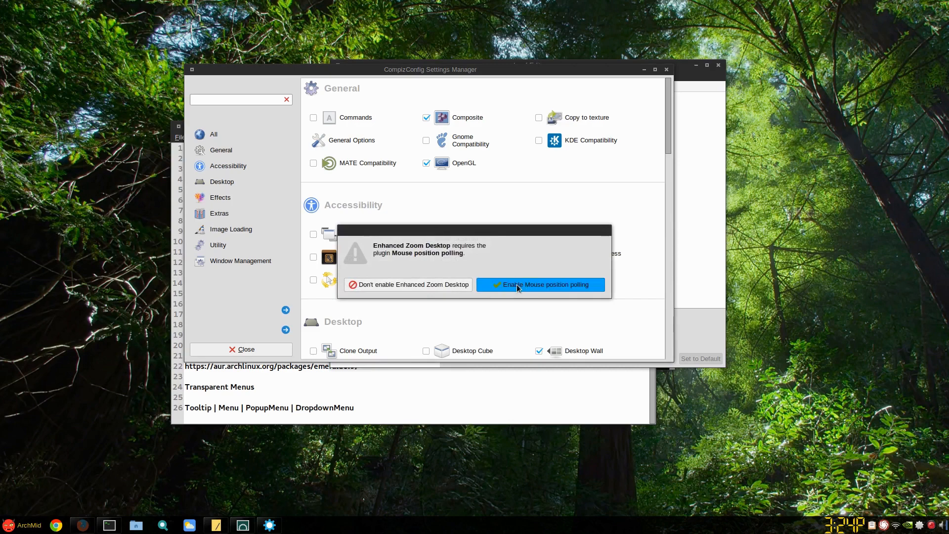
left_click(540, 285)
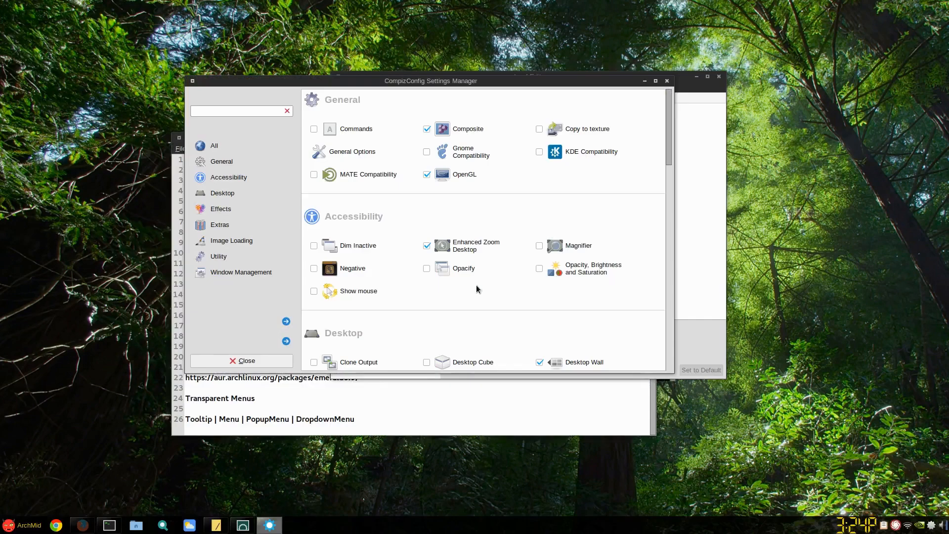
left_click(476, 246)
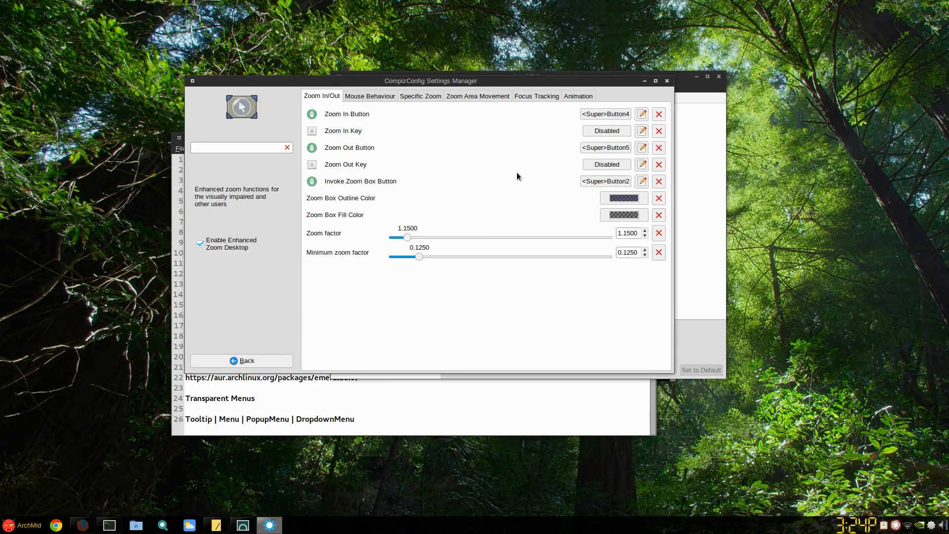
left_click(10, 524)
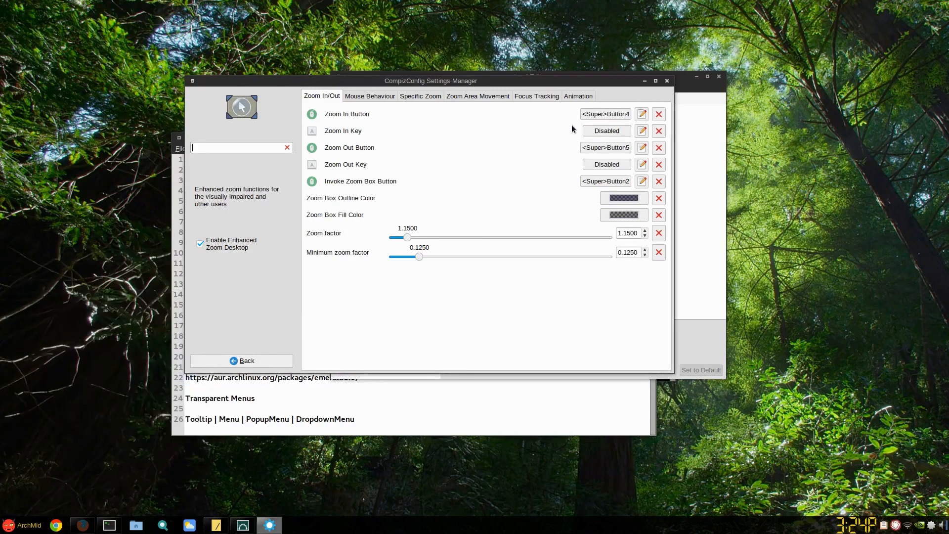
- Change the Zoom In and Zoom Out button modifiers from Super to Shift
left_click(605, 114)
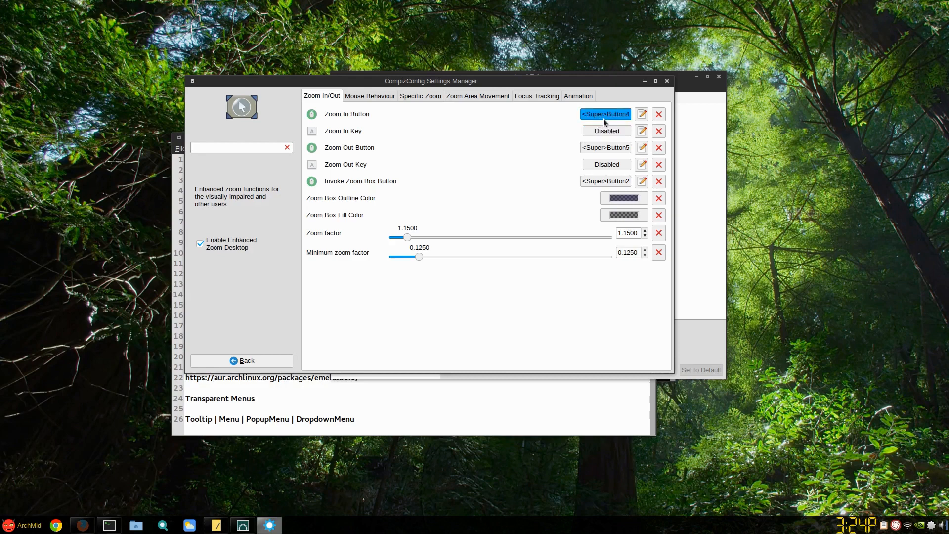
left_click(640, 114)
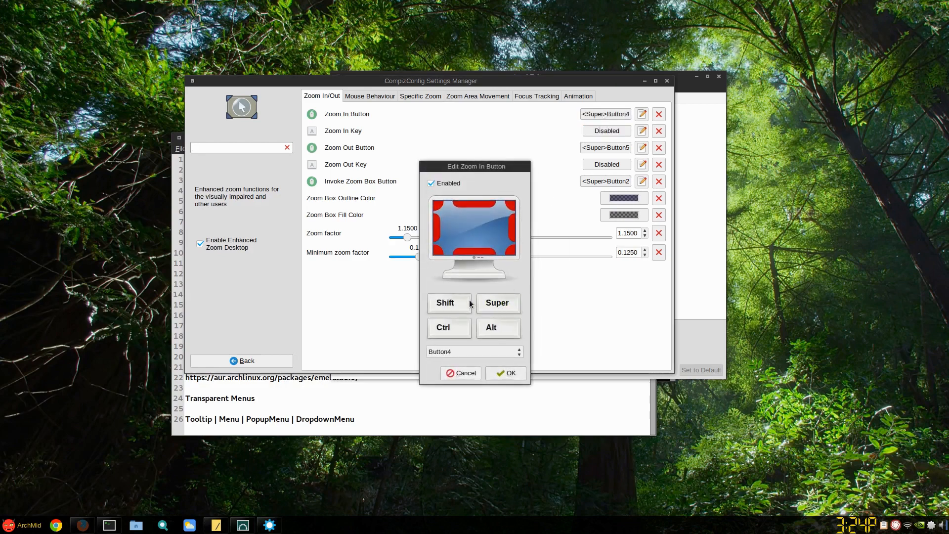
left_click(505, 372)
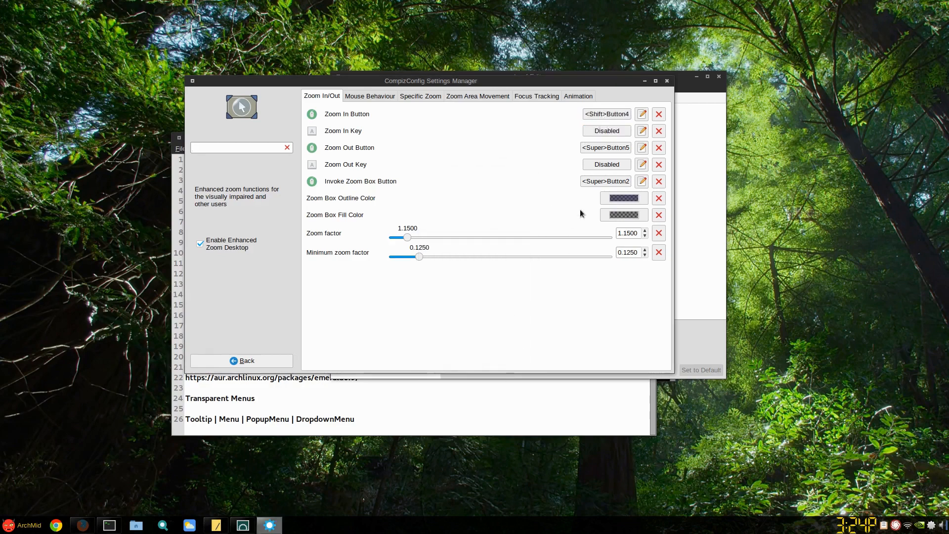
left_click(641, 147)
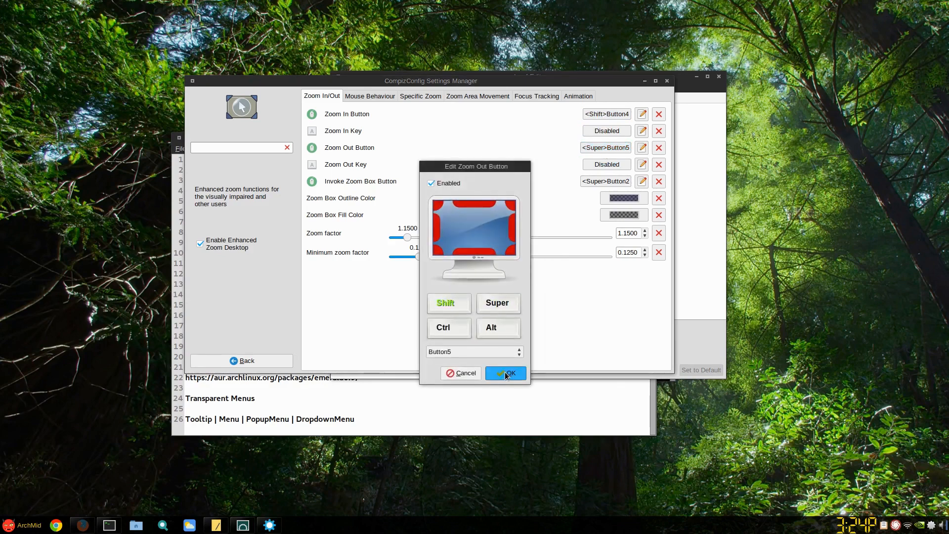
left_click(505, 373)
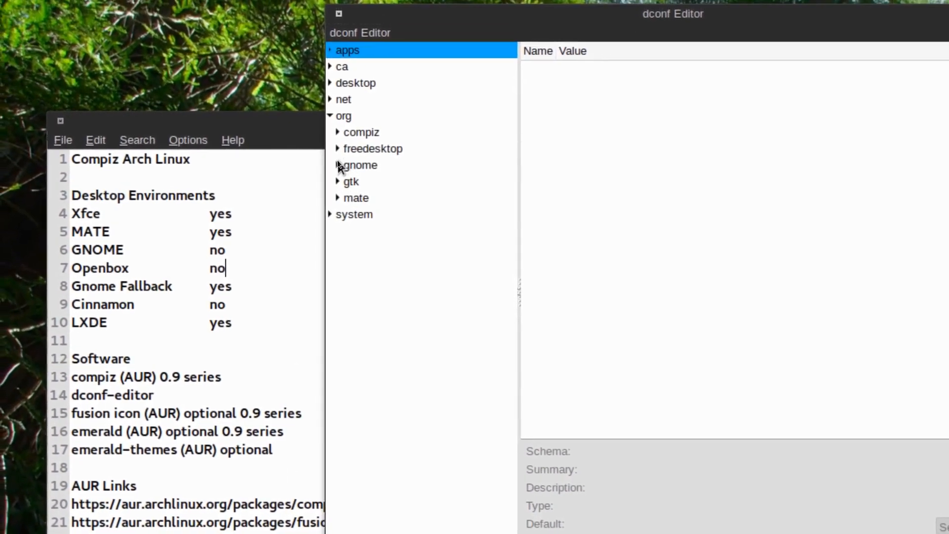
- Expand org > gnome > metacity and start editing the theme value
left_click(330, 165)
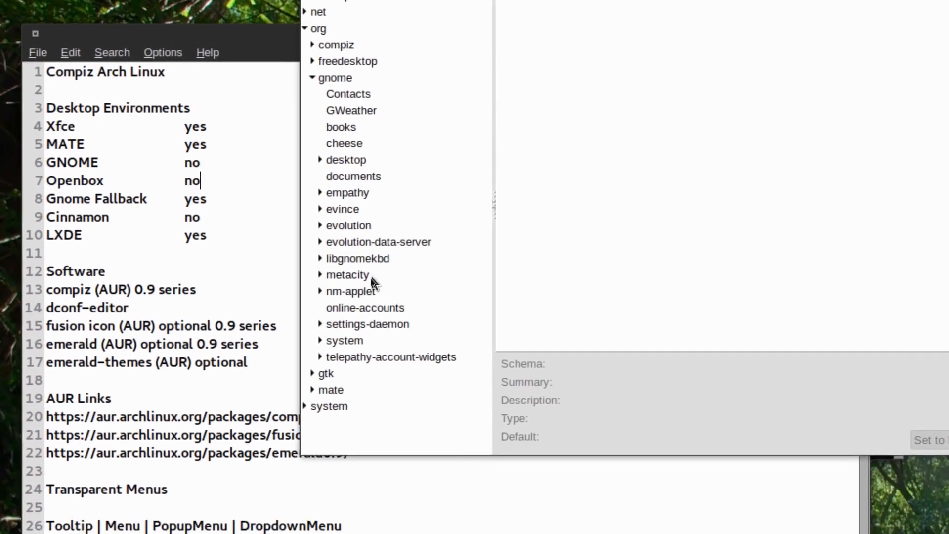
left_click(347, 275)
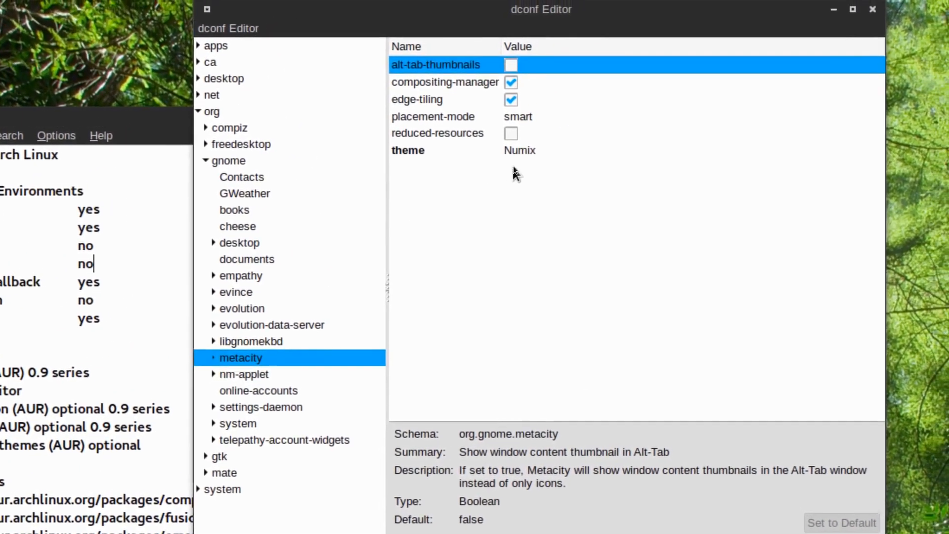
left_click(427, 150)
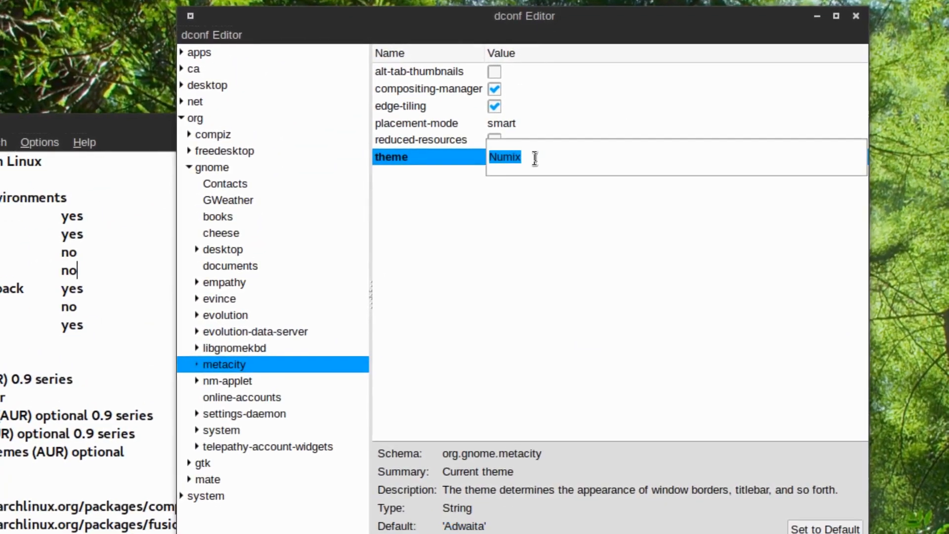
type("Adwaita")
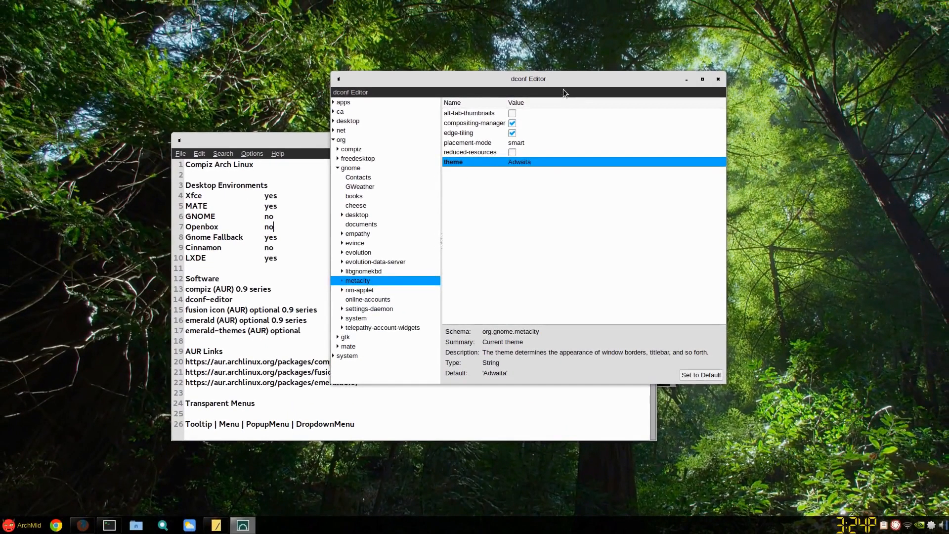
mouse_move(548, 152)
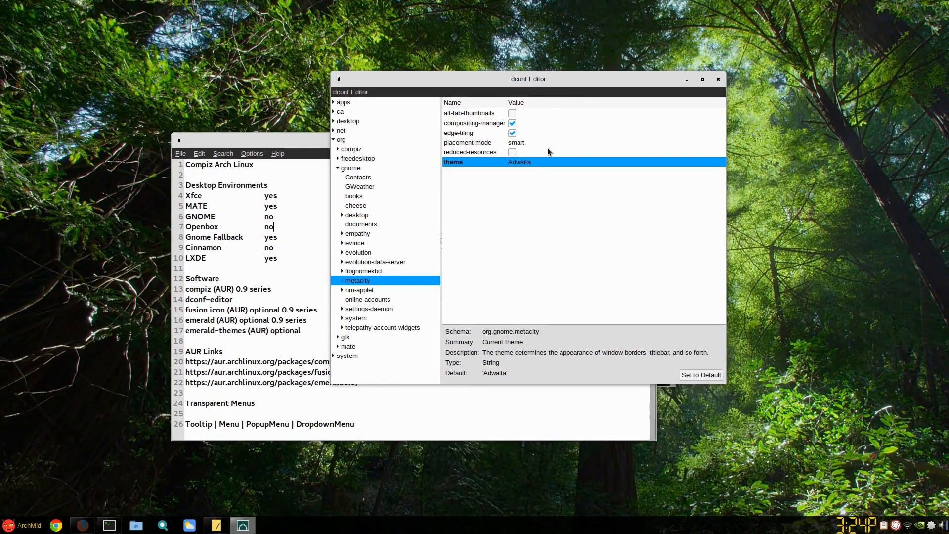
- Set the metacity theme to Numix and close dconf Editor
double_click(519, 161)
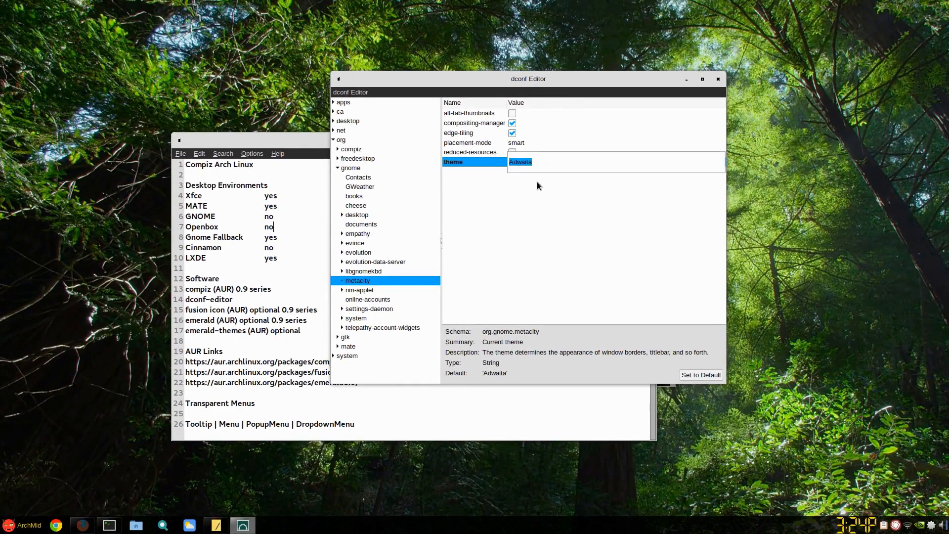
type("Numix")
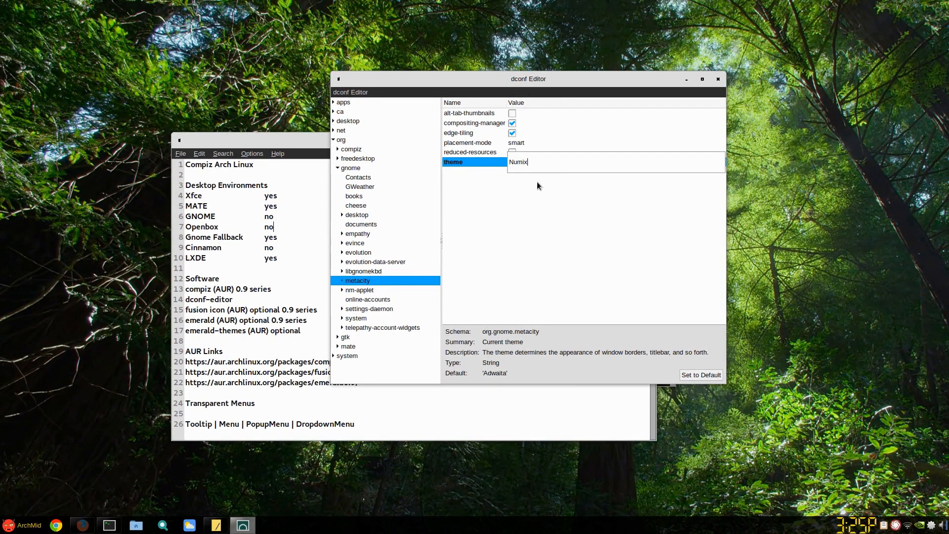
key("Return")
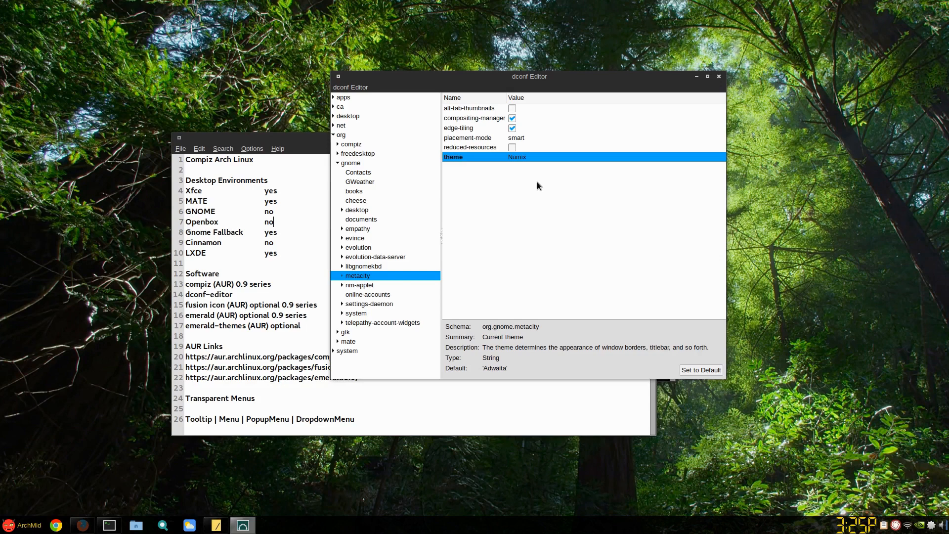
mouse_move(520, 103)
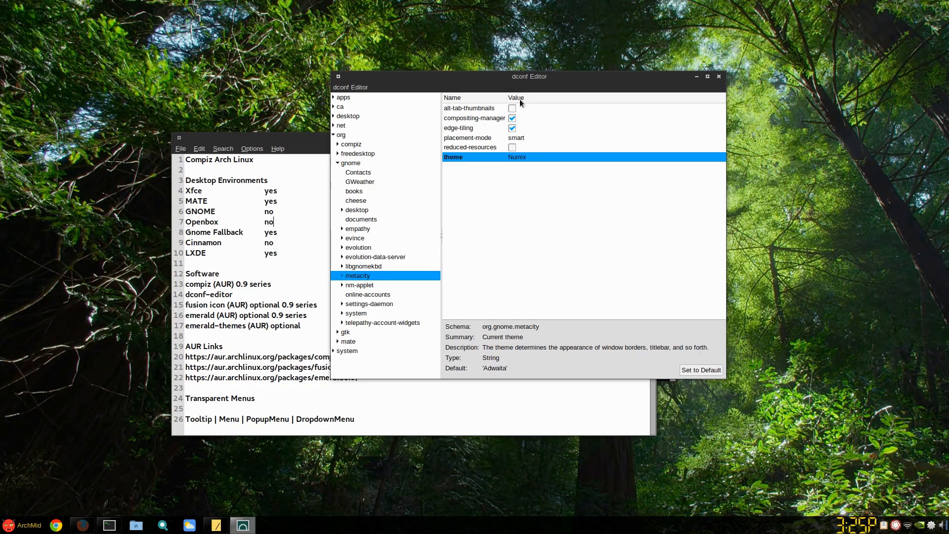
left_click_drag(528, 76, 463, 94)
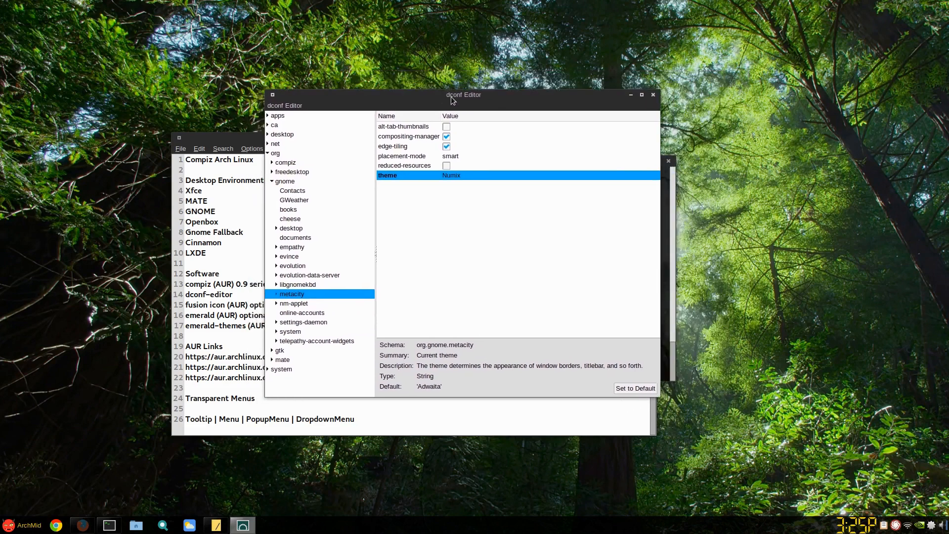
mouse_move(356, 132)
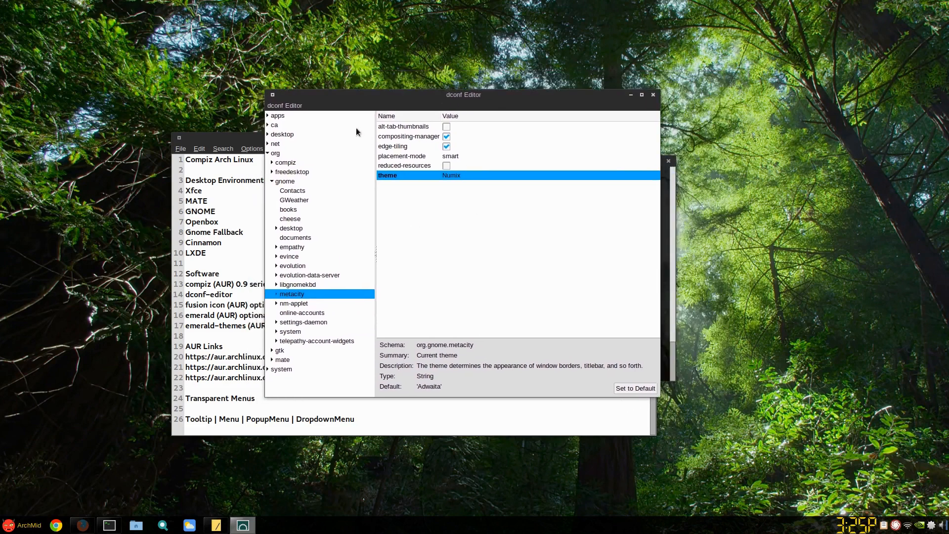
mouse_move(643, 163)
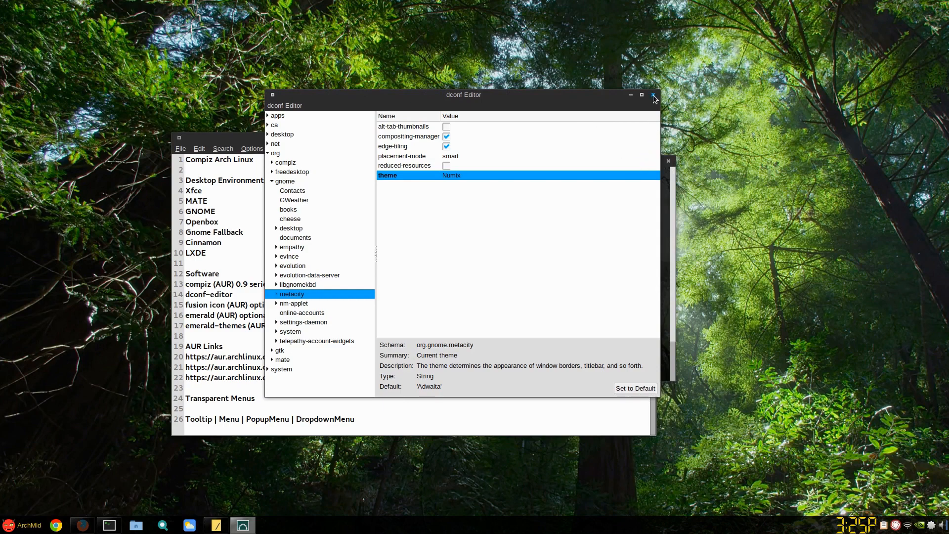
left_click(653, 95)
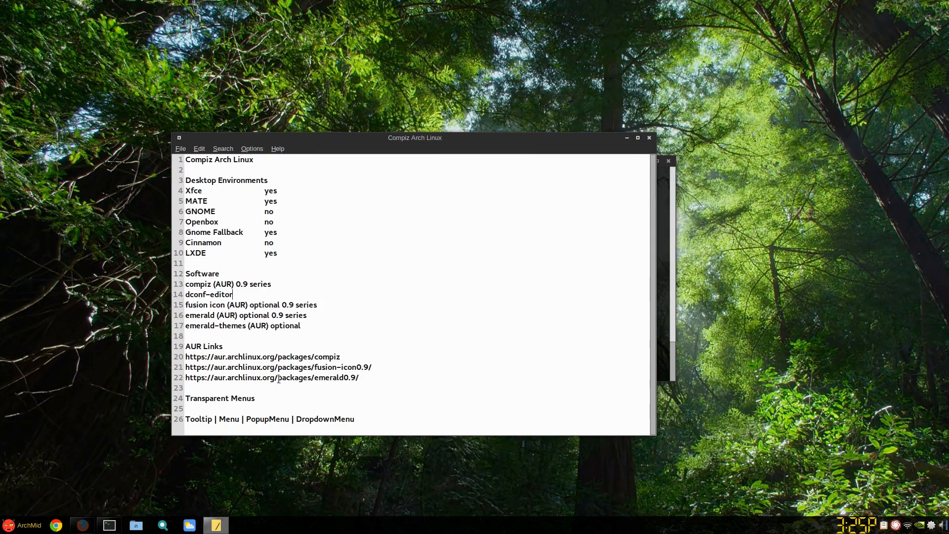
- Open the emerald0.9 AUR page in Firefox and download its snapshot via dTa OneClick
right_click(278, 377)
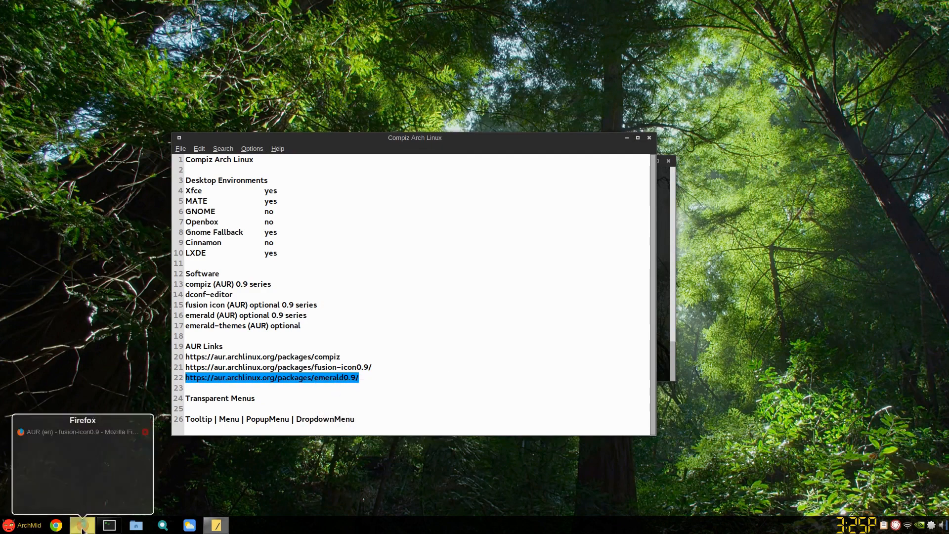
left_click(80, 524)
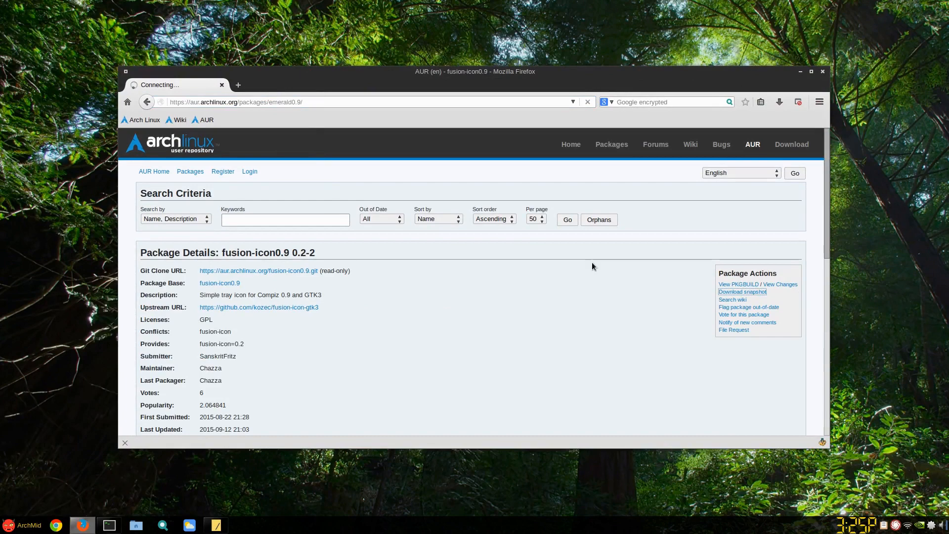
left_click(742, 292)
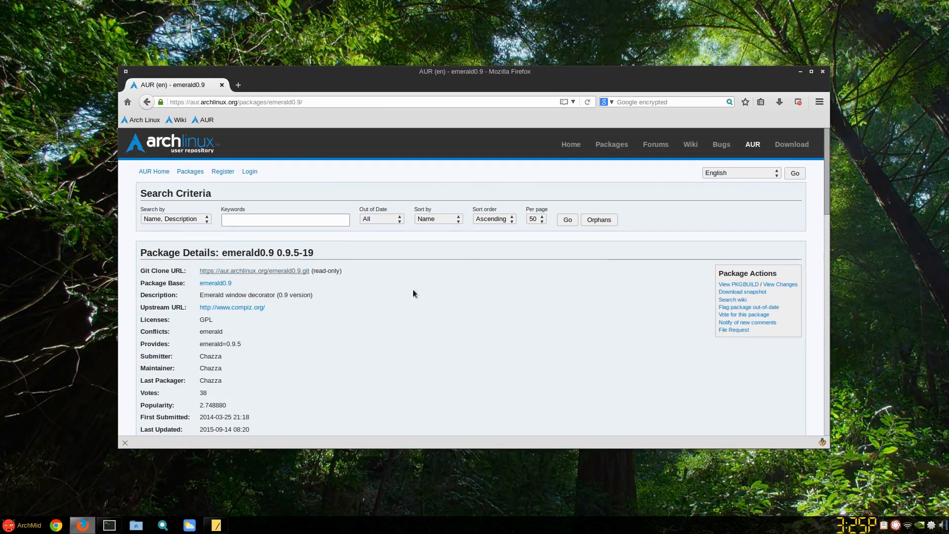
left_click(742, 291)
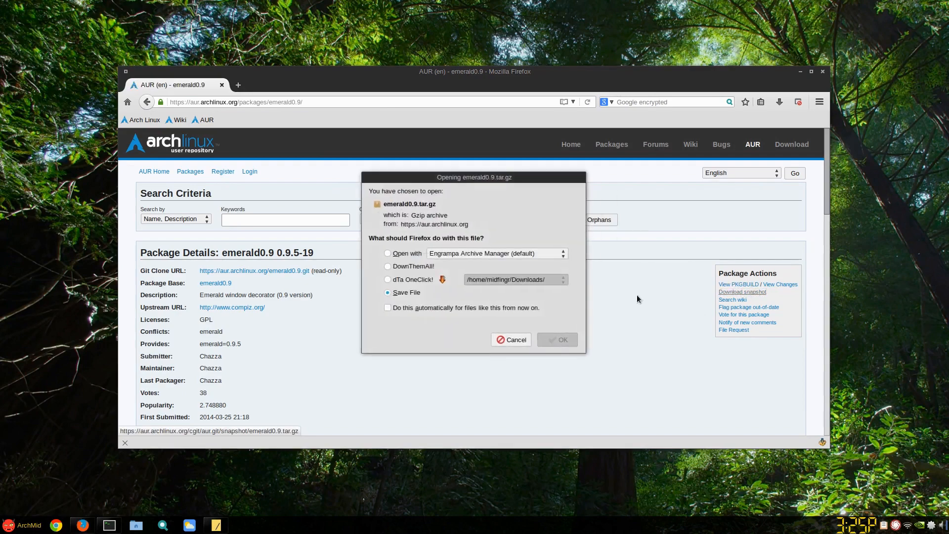
left_click(387, 279)
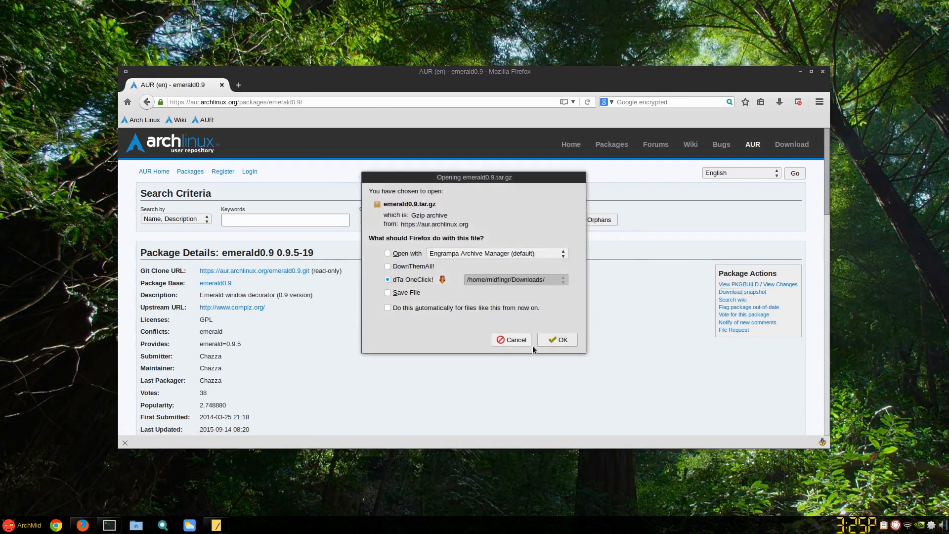
left_click(556, 339)
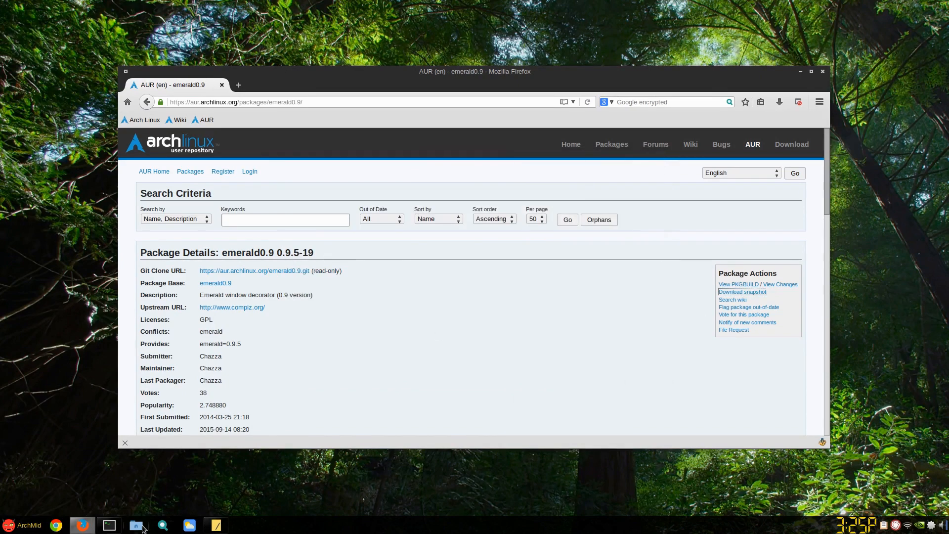
- Extract the emerald0.9.tar.gz archive from Downloads in File Manager
left_click(136, 525)
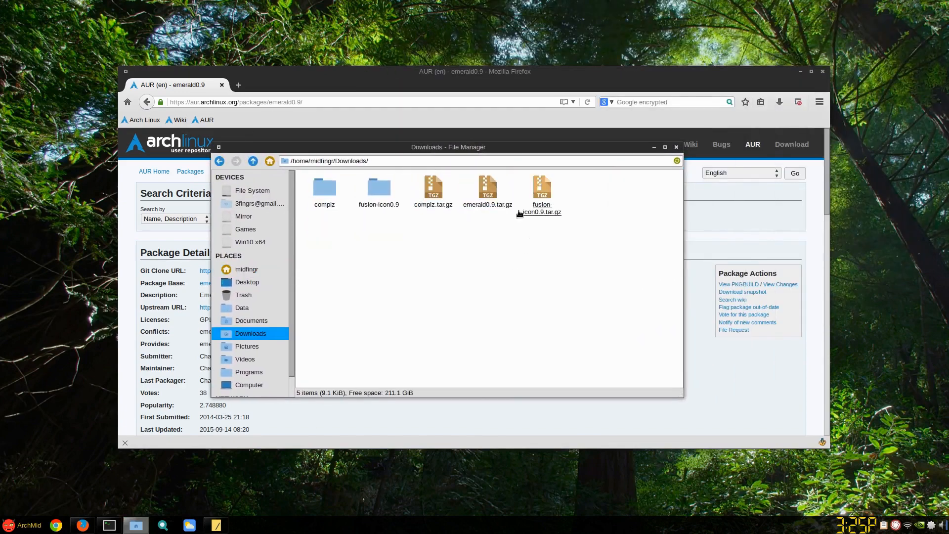
left_click(487, 188)
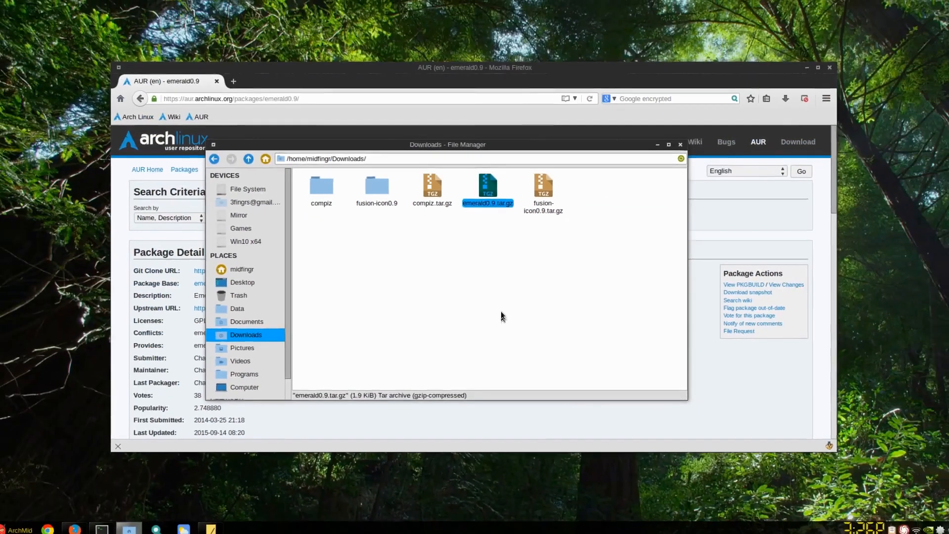
double_click(488, 186)
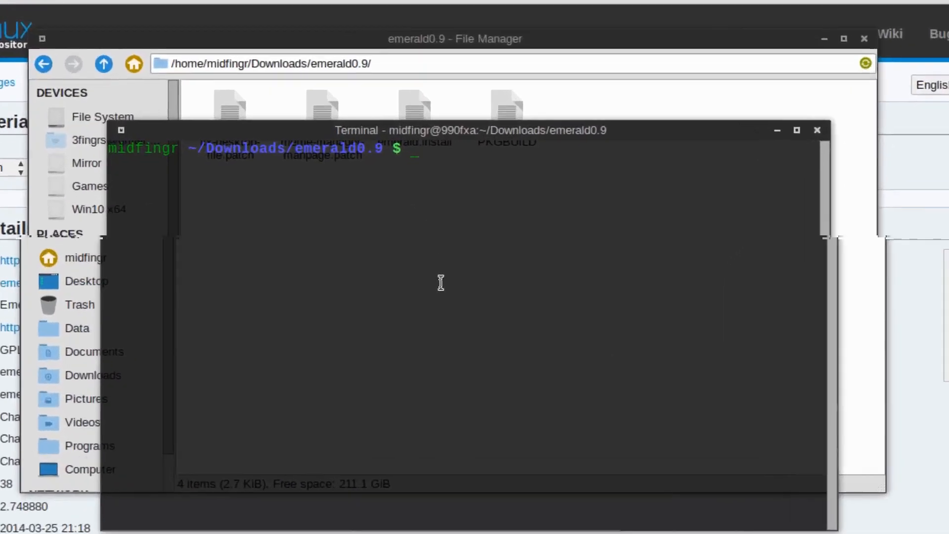
- Run makepkg in the emerald0.9 folder to build and install emerald0.9 0.9.5-19
type("make")
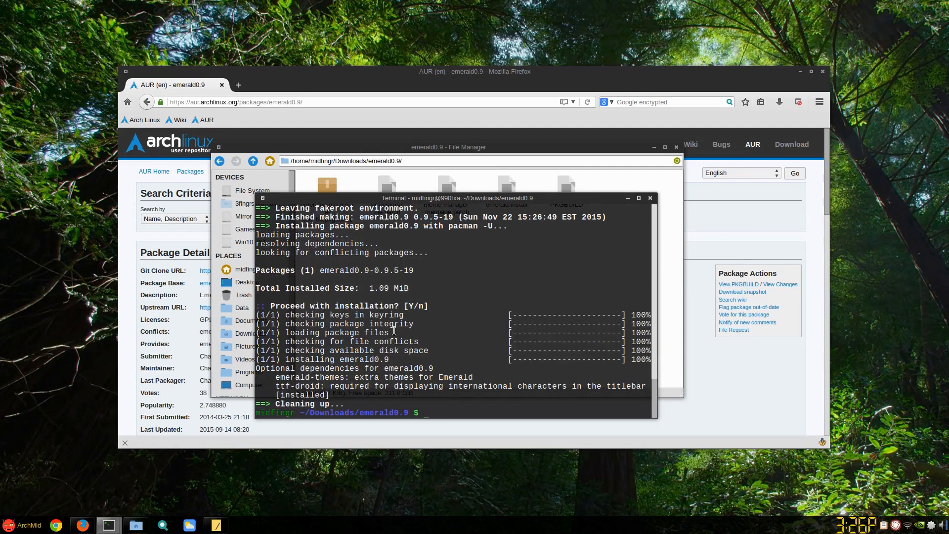
mouse_move(453, 346)
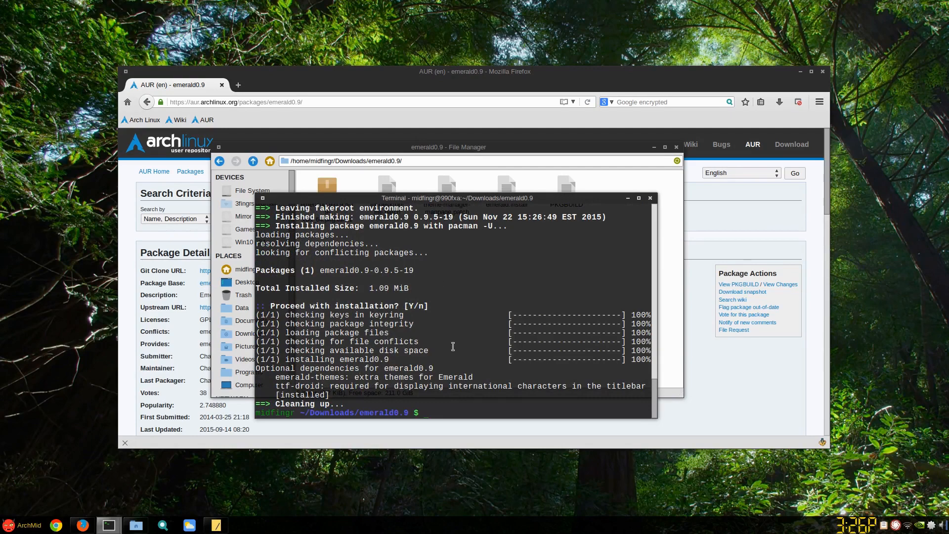